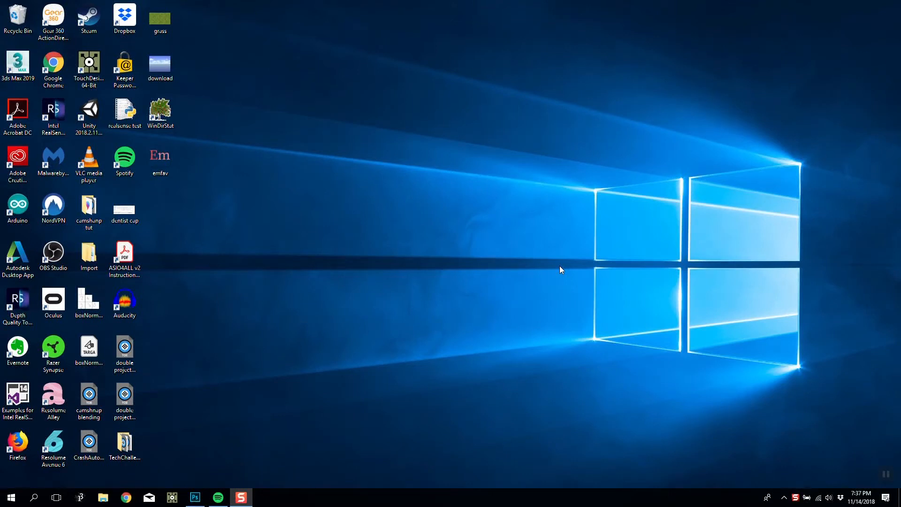
mouse_move(561, 159)
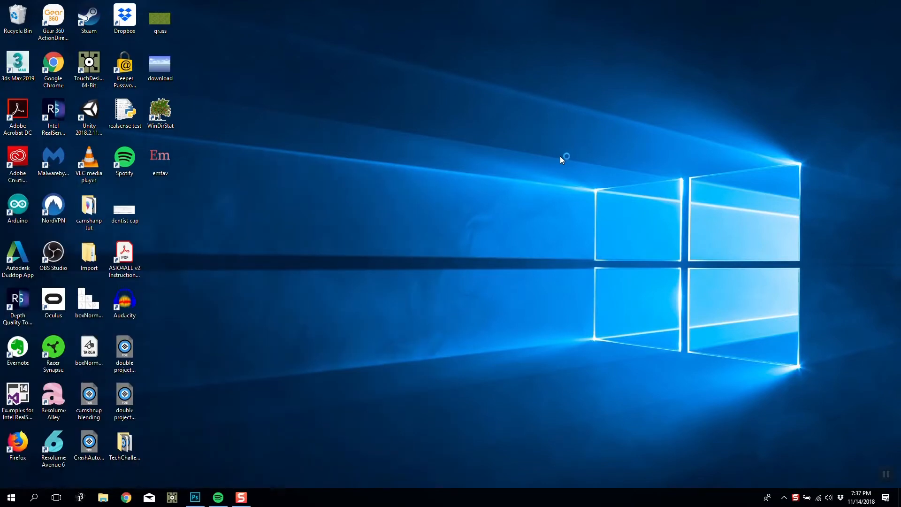
Step: Launch Unity 2018.2 and start a new 3D project named 'spout test for', choosing asset packages
double_click(89, 113)
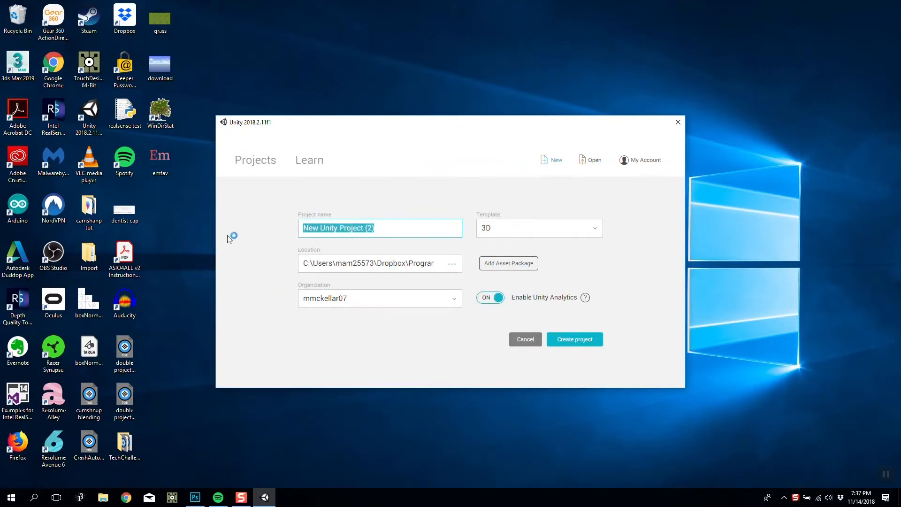
text(spout test for)
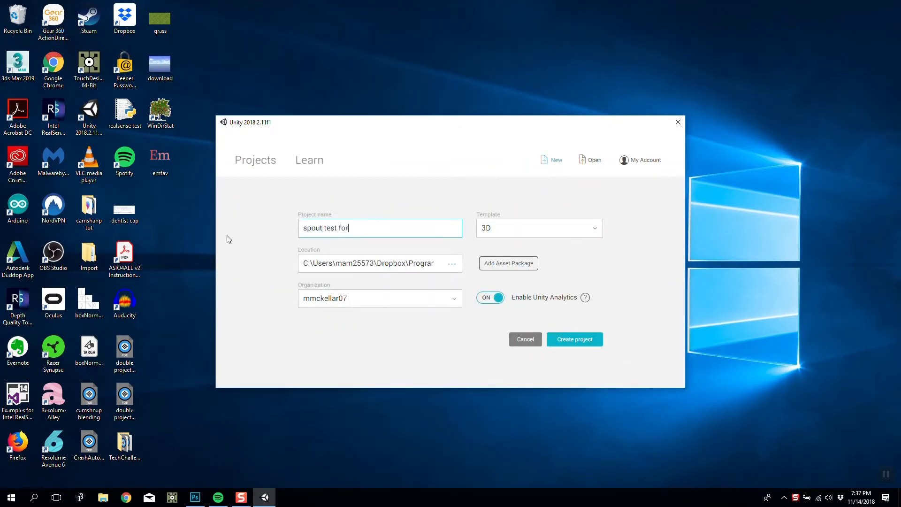
click(508, 263)
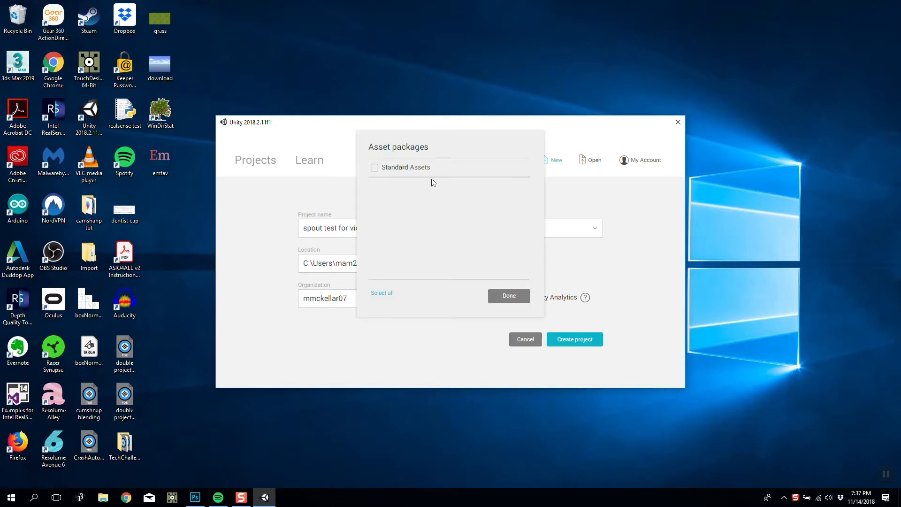
click(573, 339)
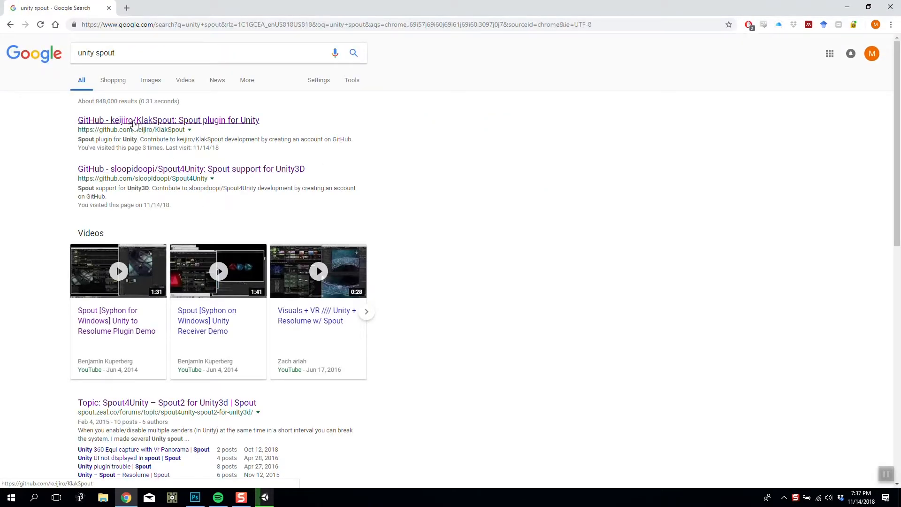
mouse_move(115, 126)
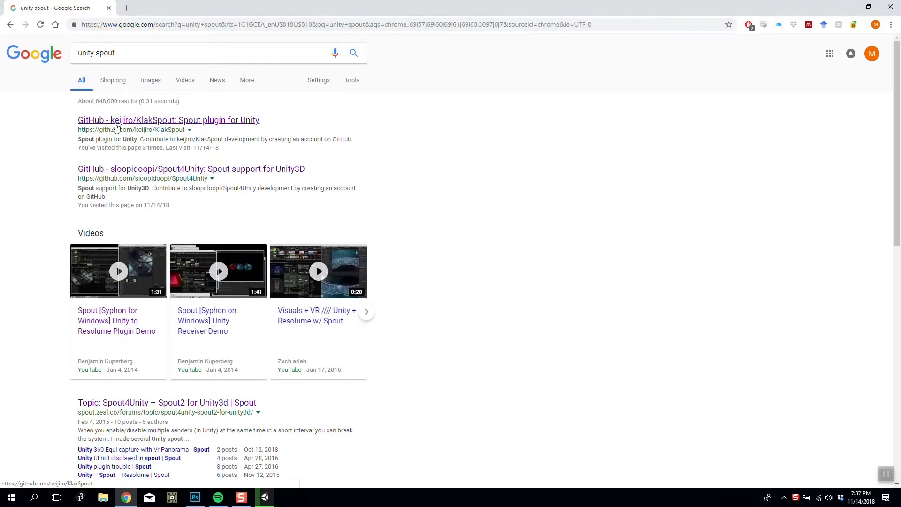
Step: Open the KlakSpout GitHub repository's Releases and download KlakSpout.unitypackage from v0.2.1
click(169, 121)
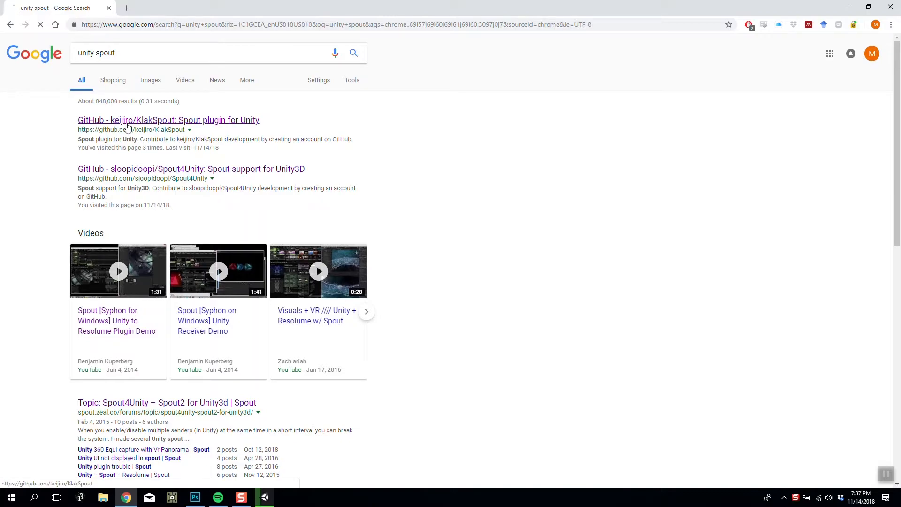
click(168, 120)
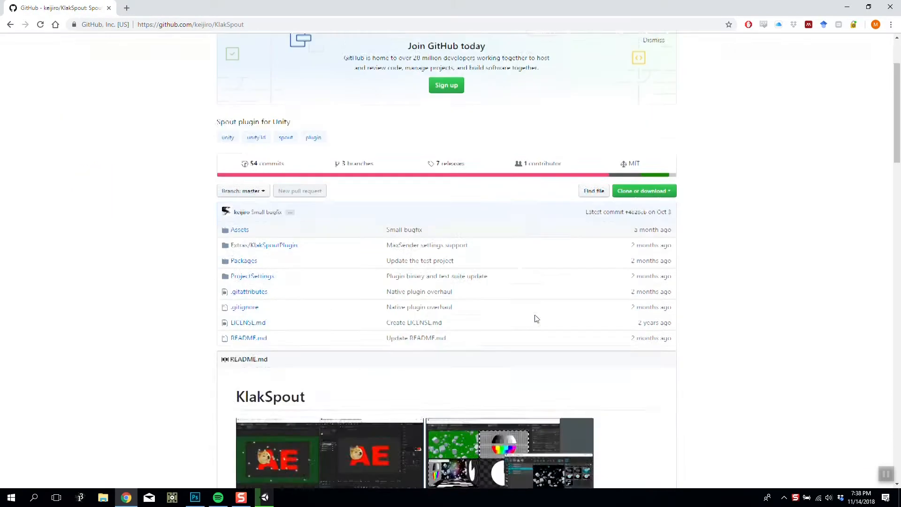
scroll(down, 3)
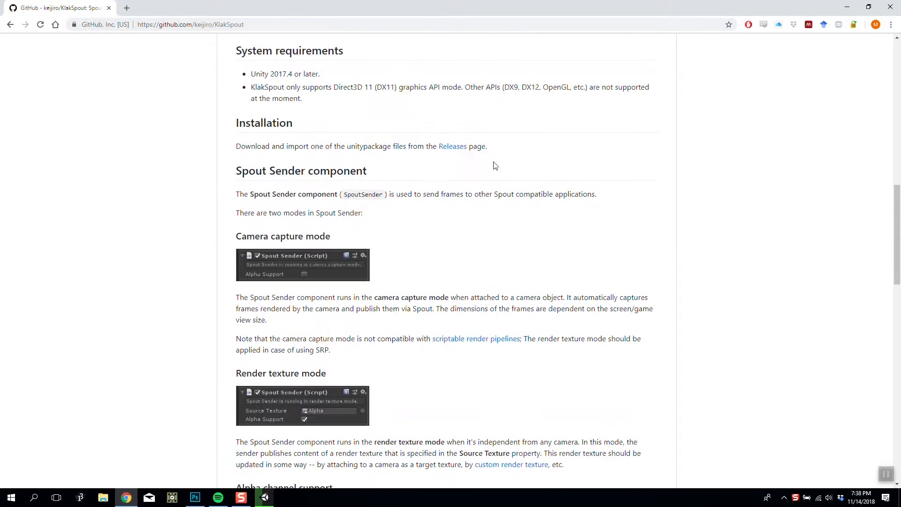
click(452, 146)
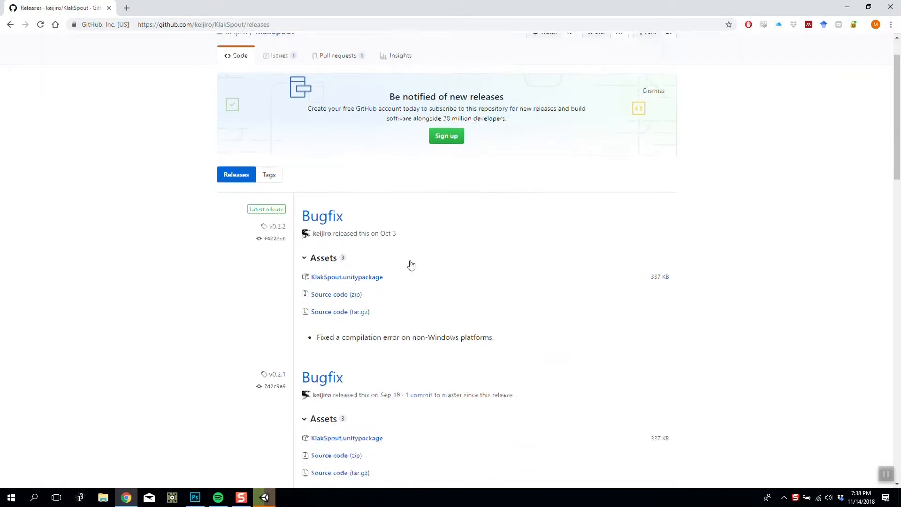
scroll(down, 3)
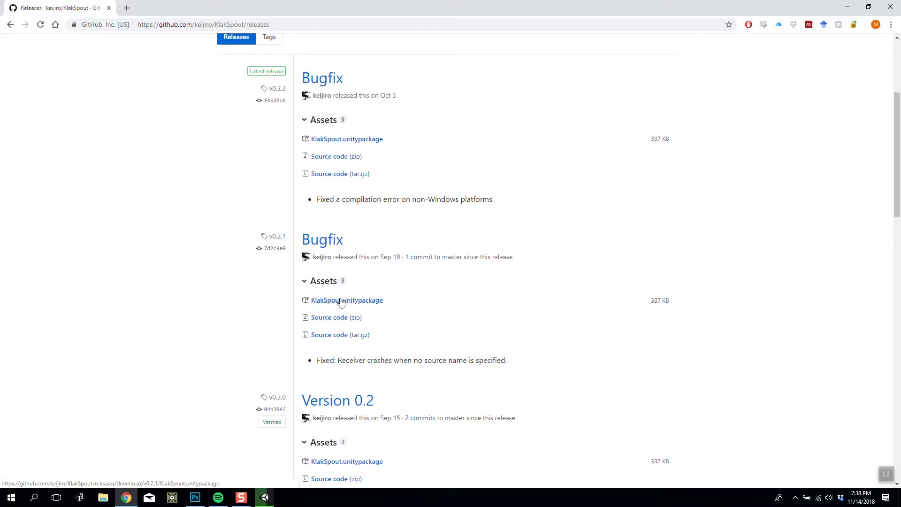
click(347, 299)
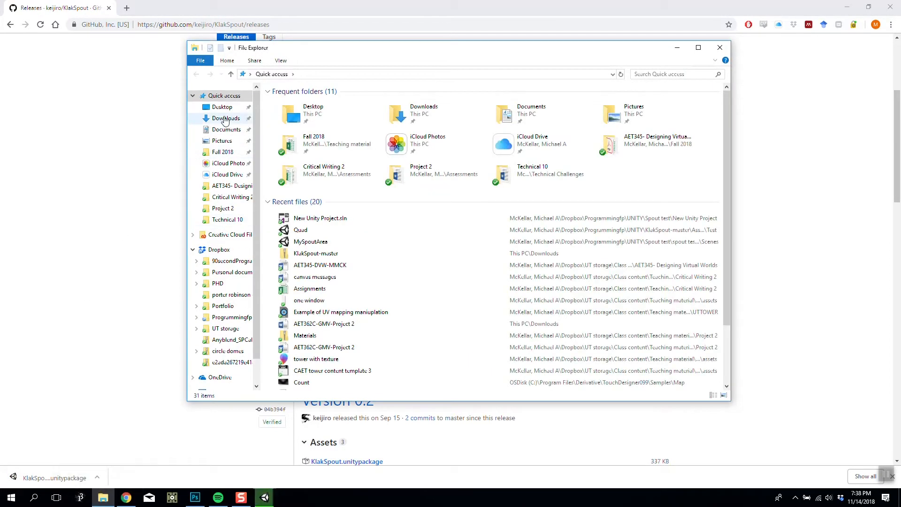
Step: Locate the downloaded KlakSpout package and browse to the 'spout test for video' project folder
click(226, 118)
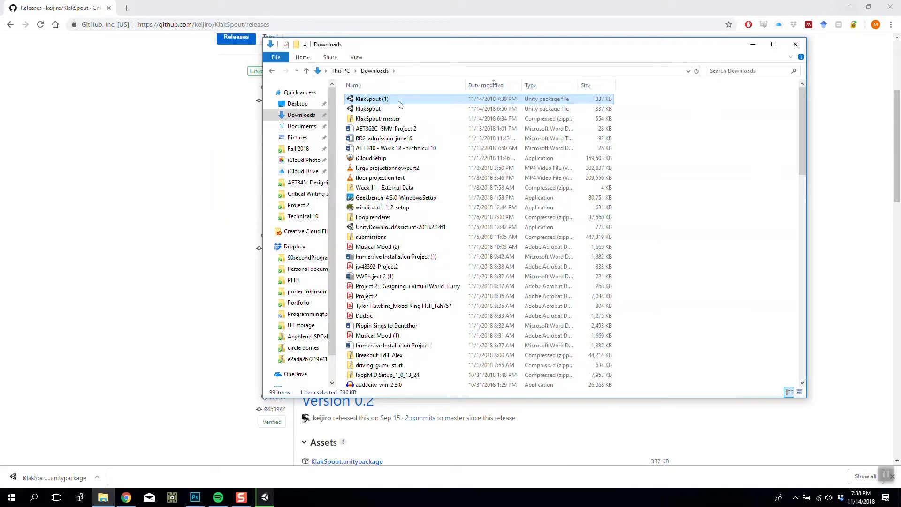
click(368, 108)
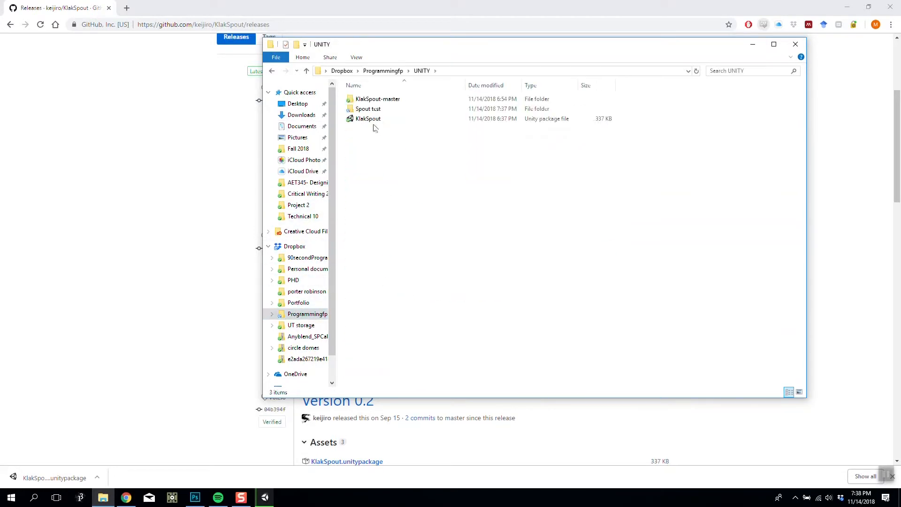
double_click(368, 109)
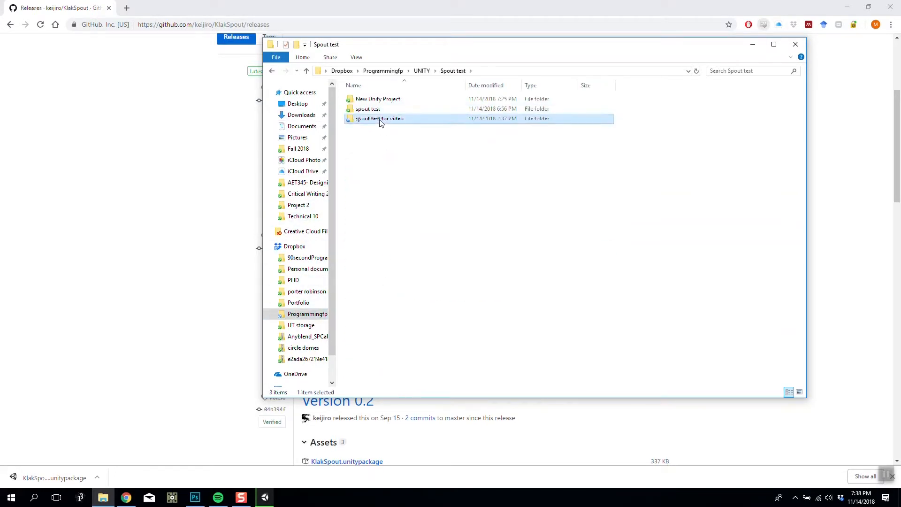
double_click(379, 118)
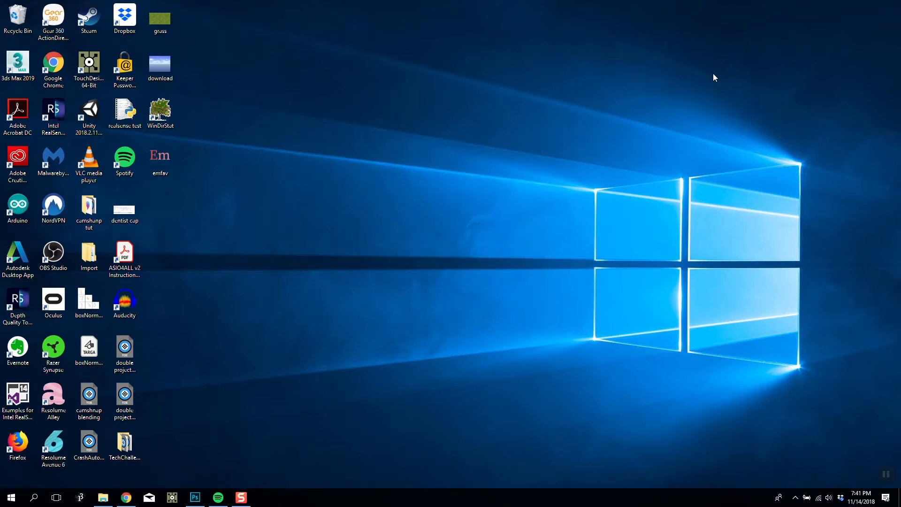
Step: Maximize the Unity editor and import all files from KlakSpout.unitypackage
click(264, 497)
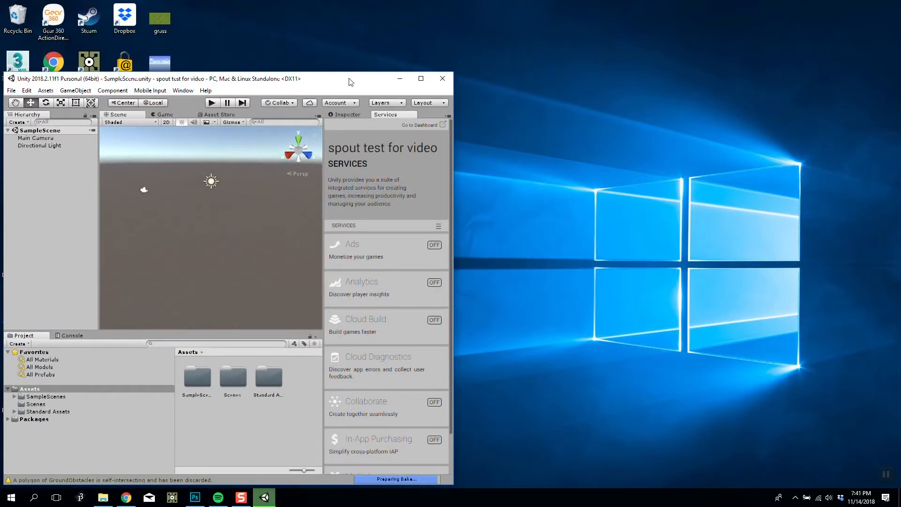
click(421, 78)
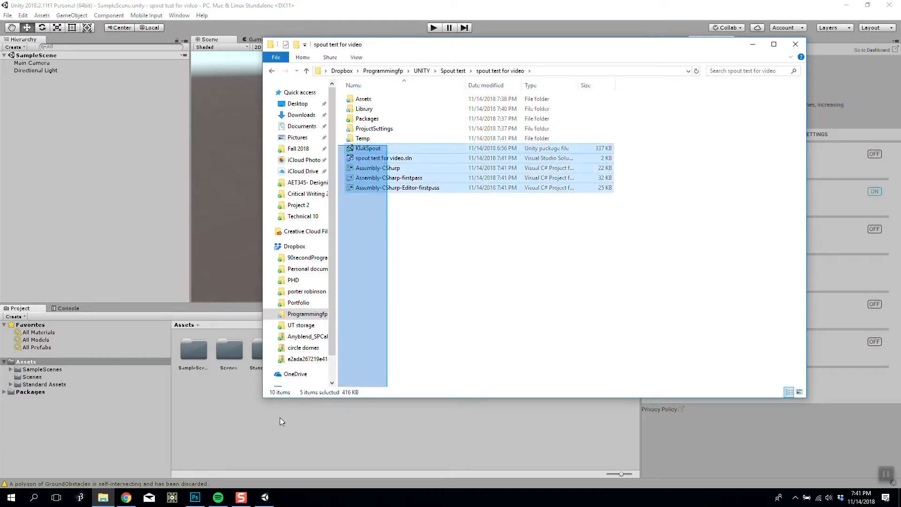
click(368, 149)
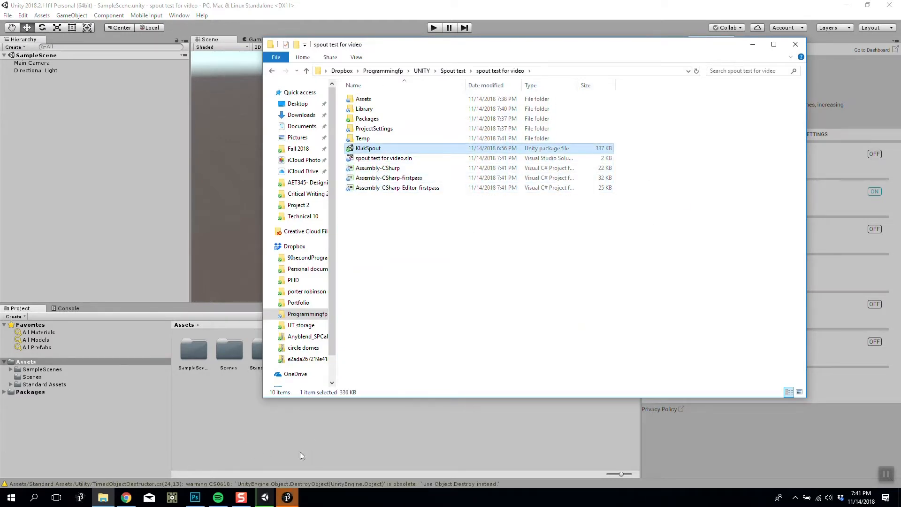
double_click(368, 148)
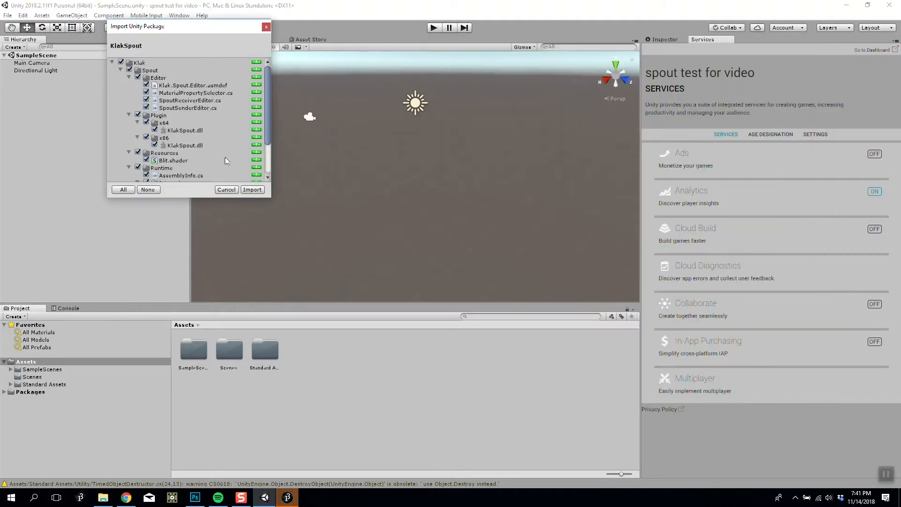
click(251, 190)
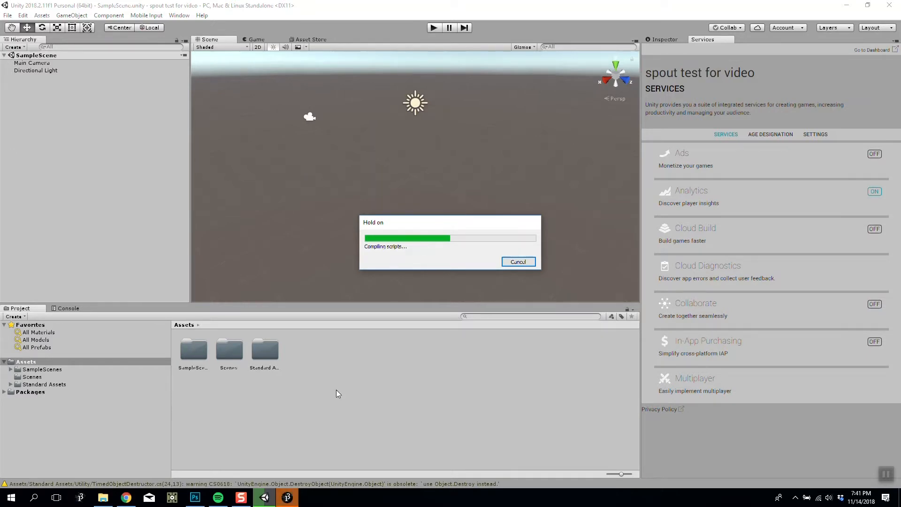
mouse_move(367, 168)
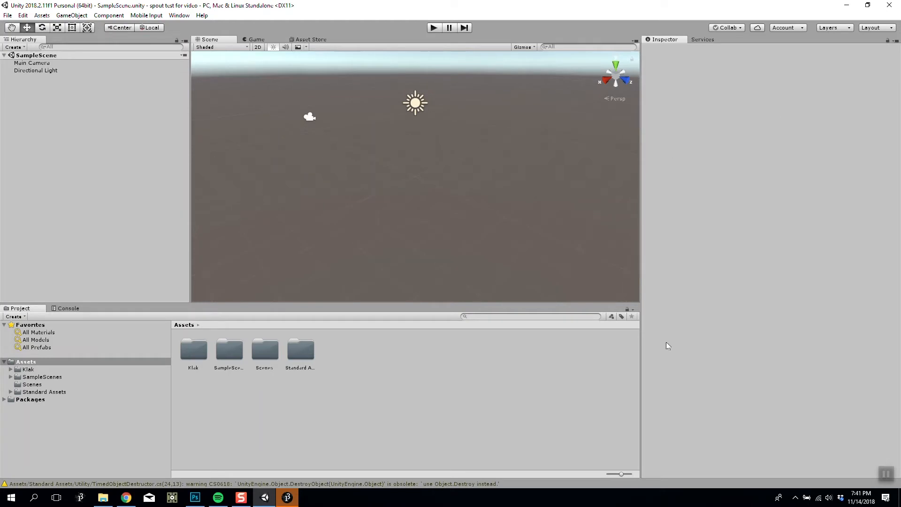
mouse_move(394, 118)
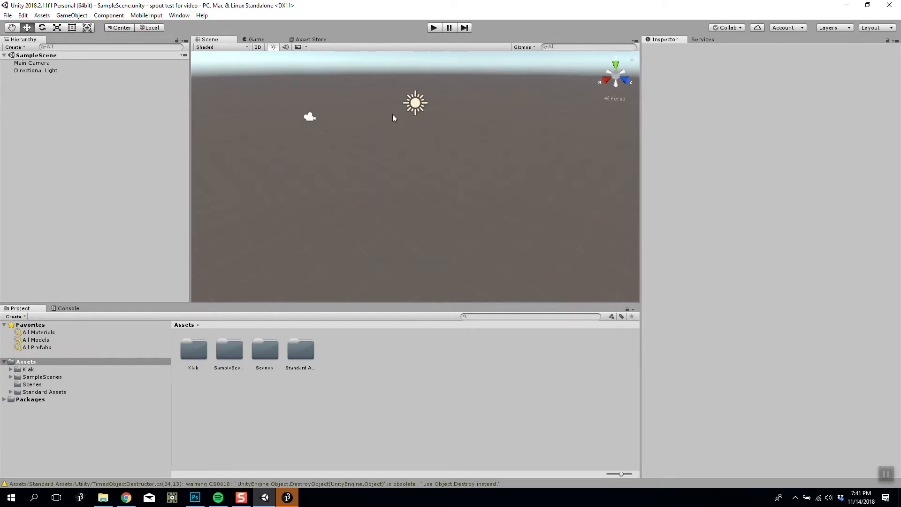
mouse_move(103, 33)
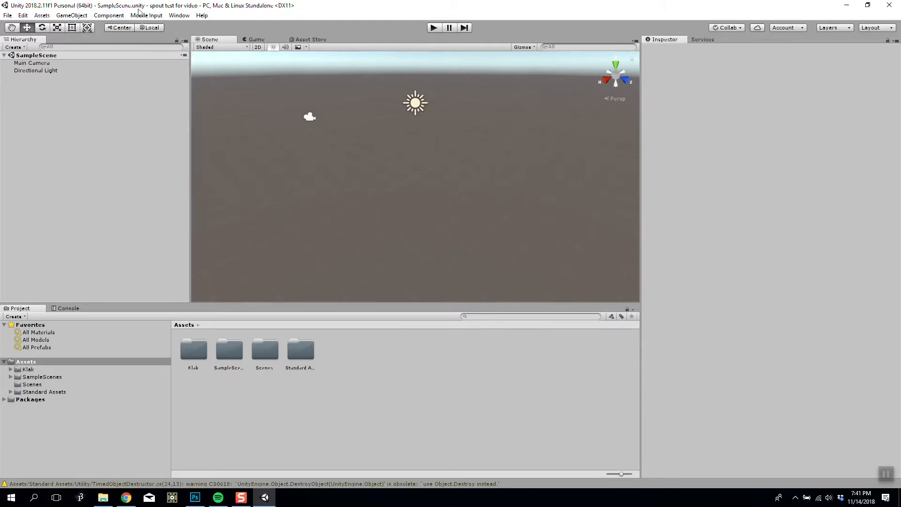
Step: Add a Plane and a Cube to the scene, then search the Project panel for 'fps'
click(72, 15)
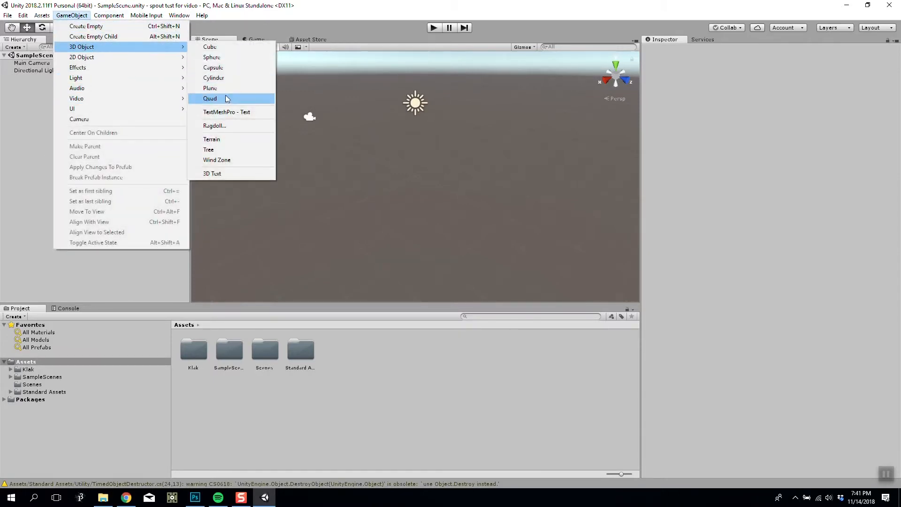
click(210, 98)
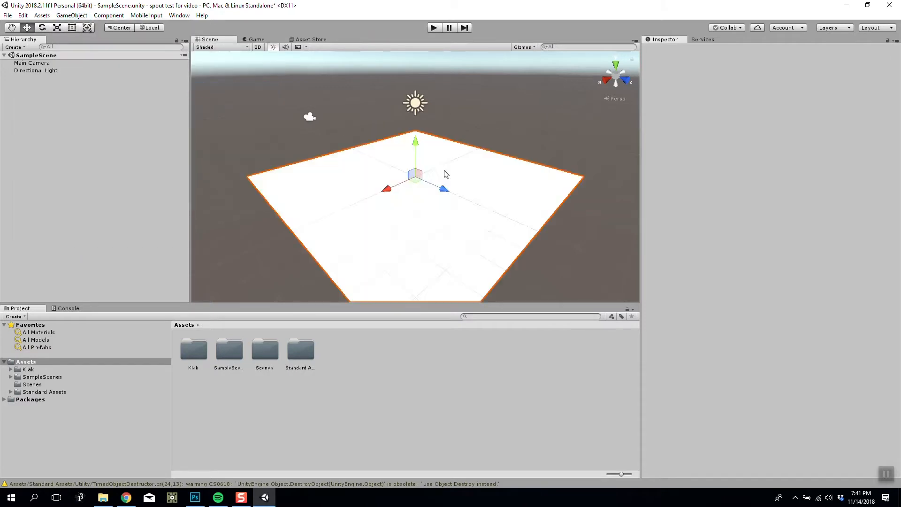
click(71, 15)
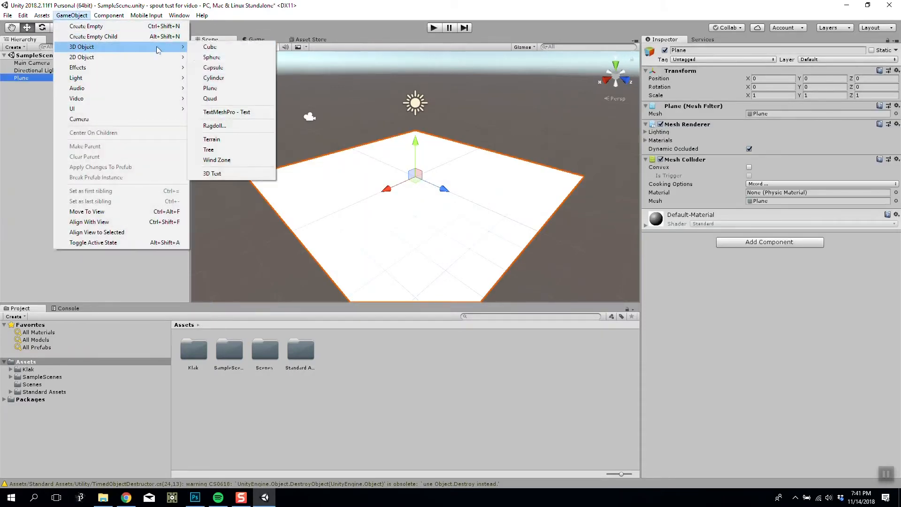
click(210, 46)
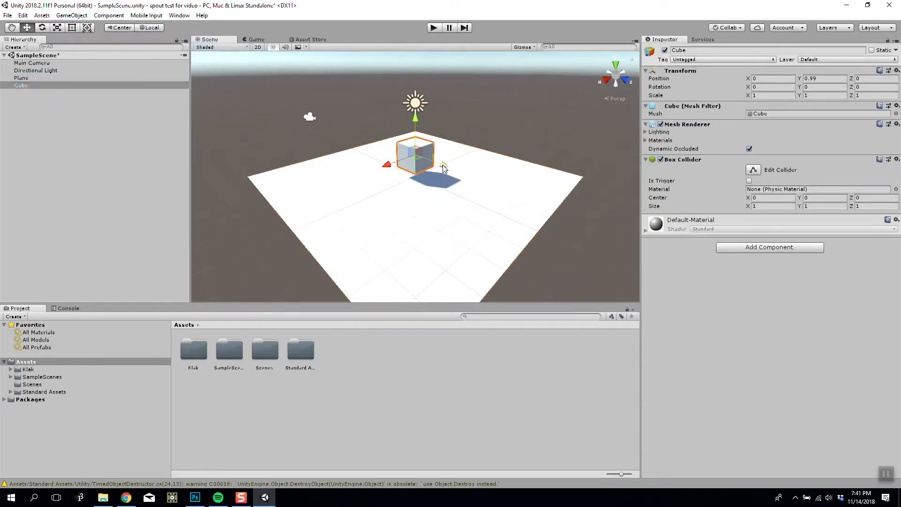
click(228, 350)
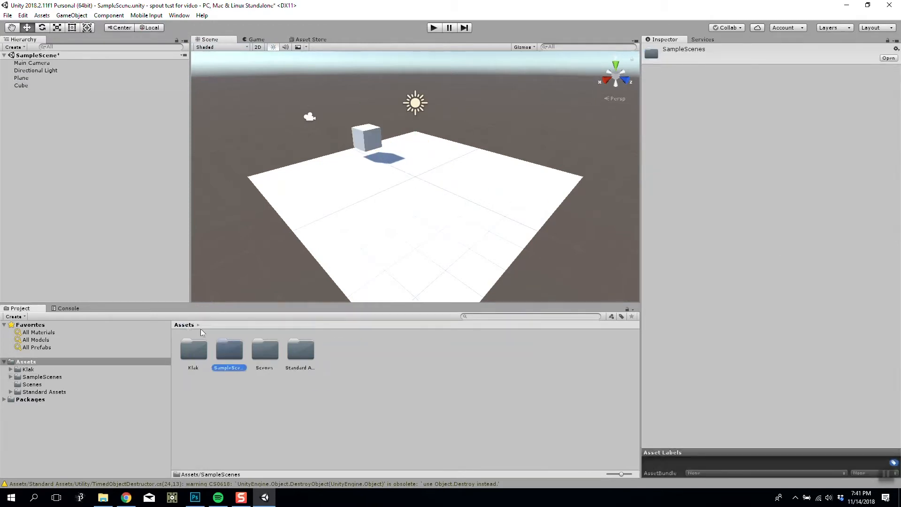
text(fps)
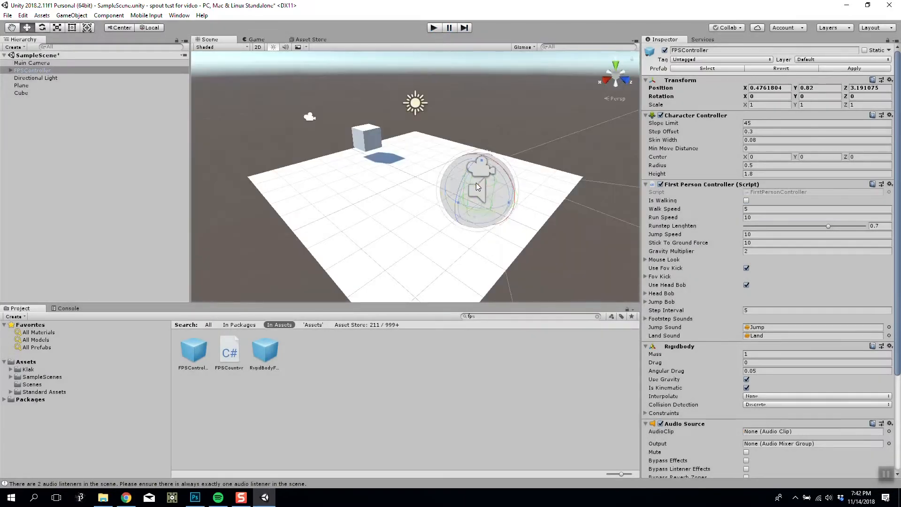
Step: Turn the FPSController toward the cube with Y rotation -120.39, then end the play test
drag(494, 181, 509, 175)
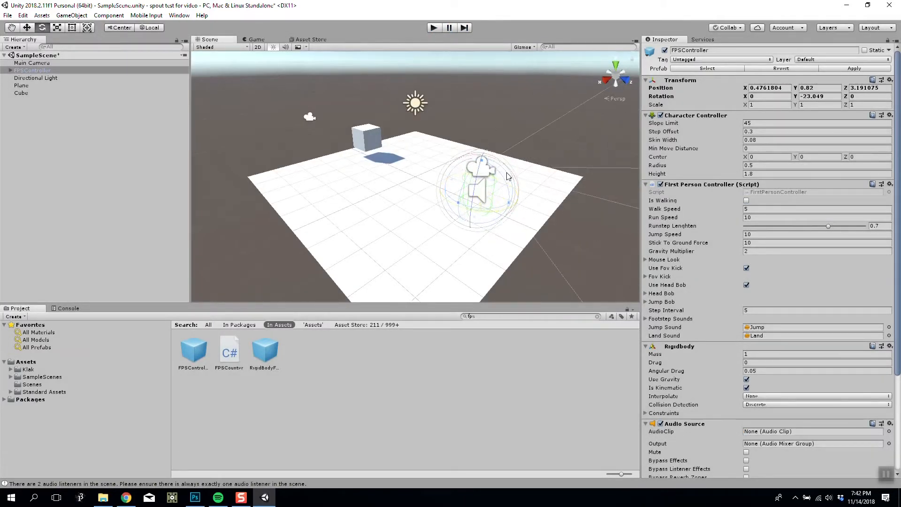
click(33, 70)
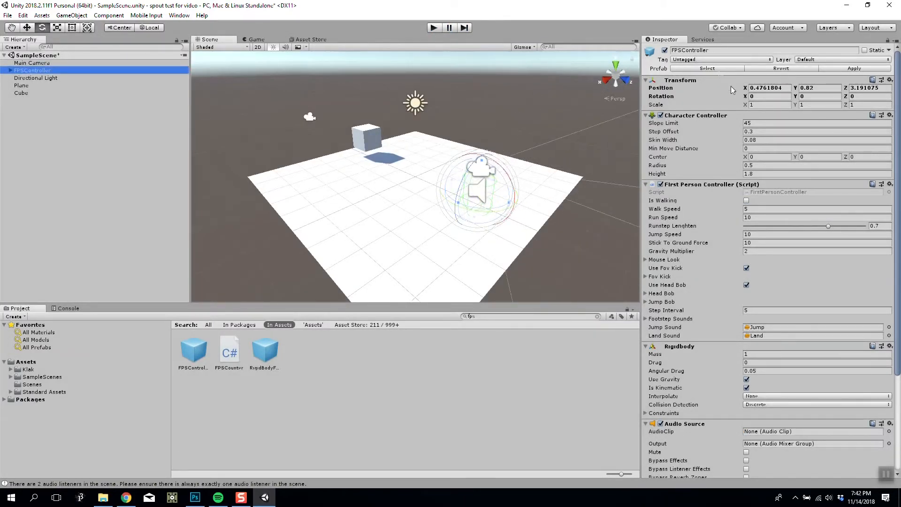
click(770, 96)
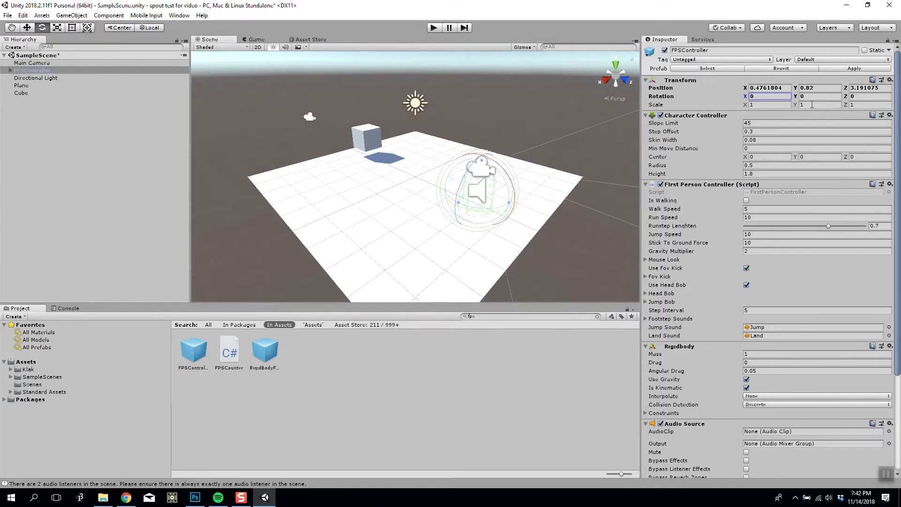
text(-120.39)
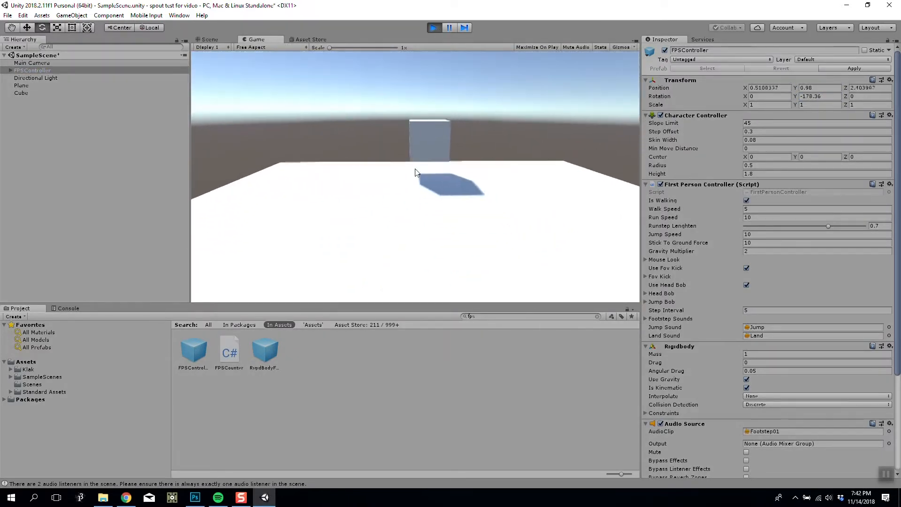
click(433, 28)
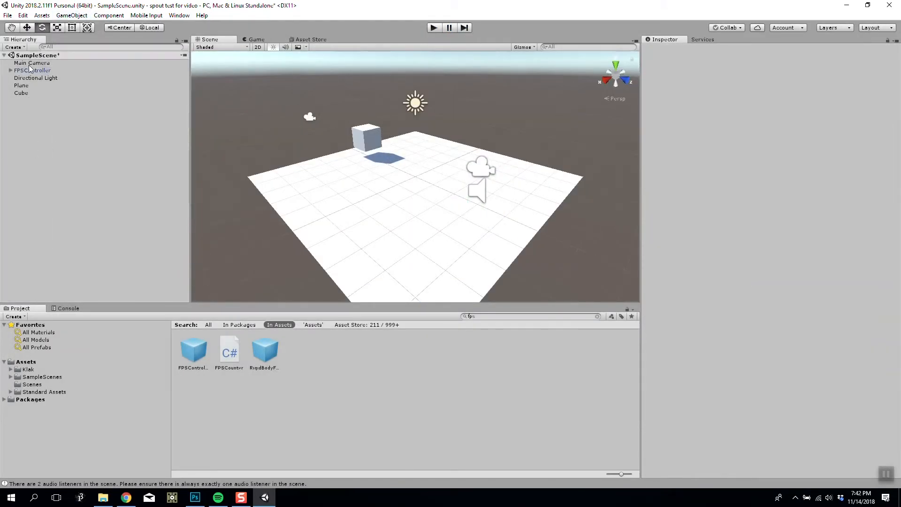
Step: Add a Spout Sender script to the Main Camera
click(31, 62)
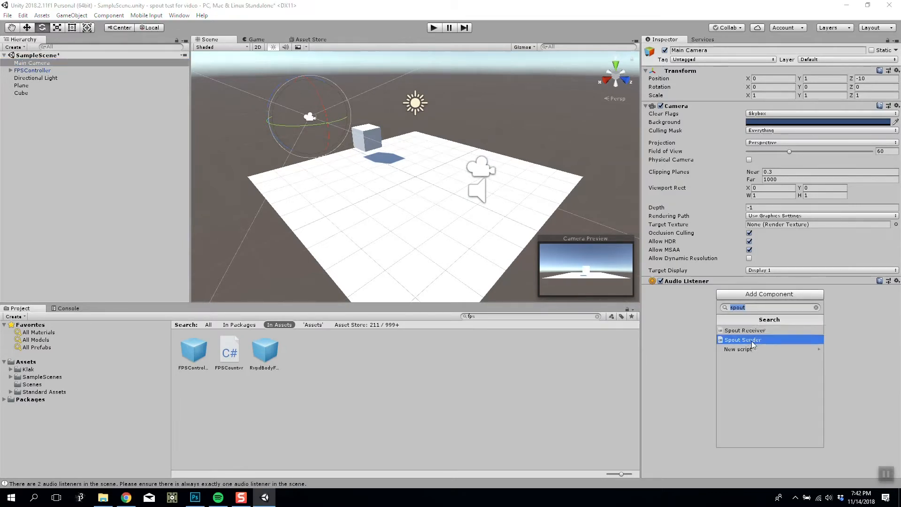
click(742, 340)
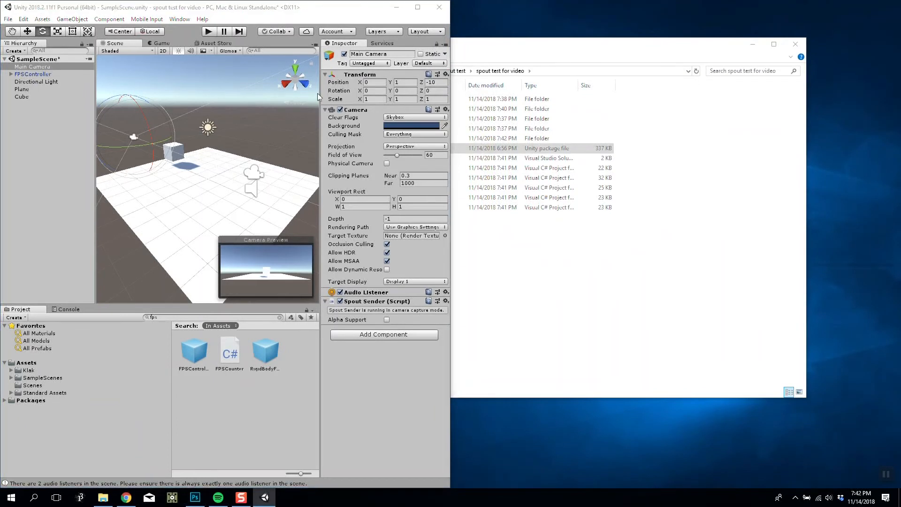
mouse_move(282, 27)
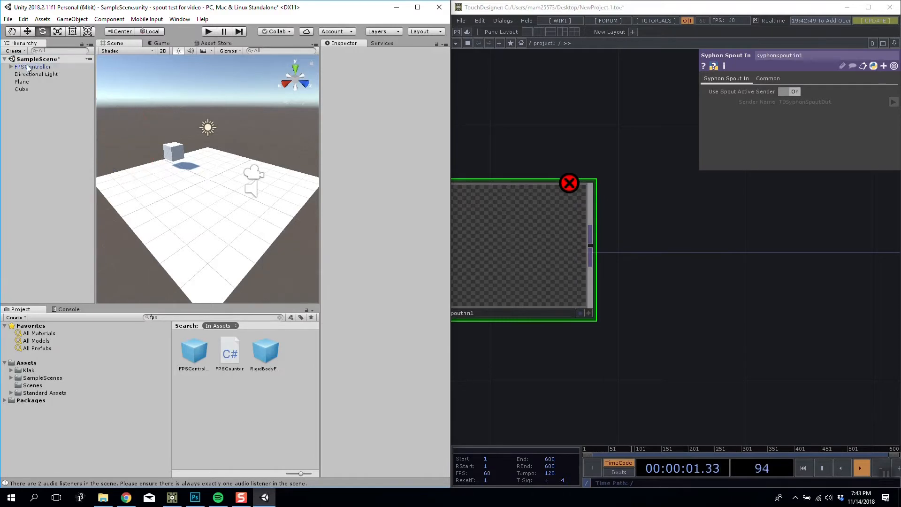
Step: Give FPSController's FirstPersonCharacter camera a Spout Sender and test-stream it into TouchDesigner
click(33, 67)
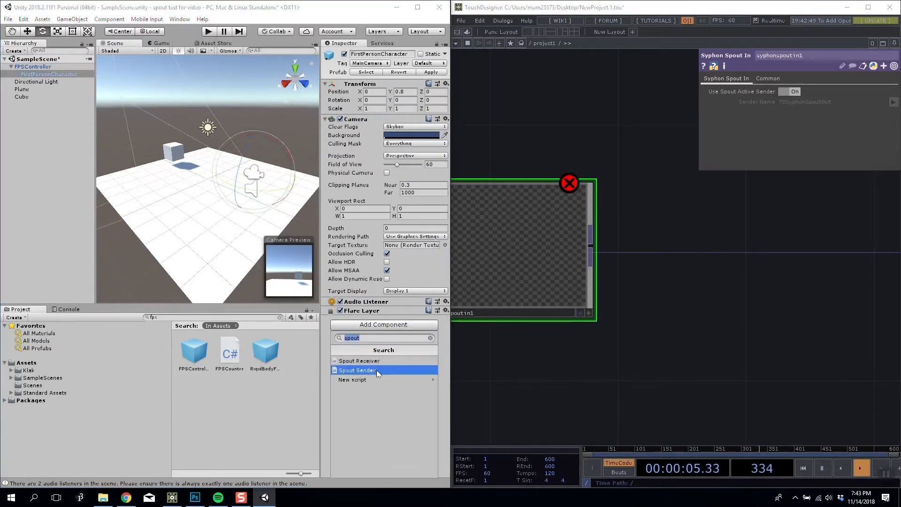
click(358, 370)
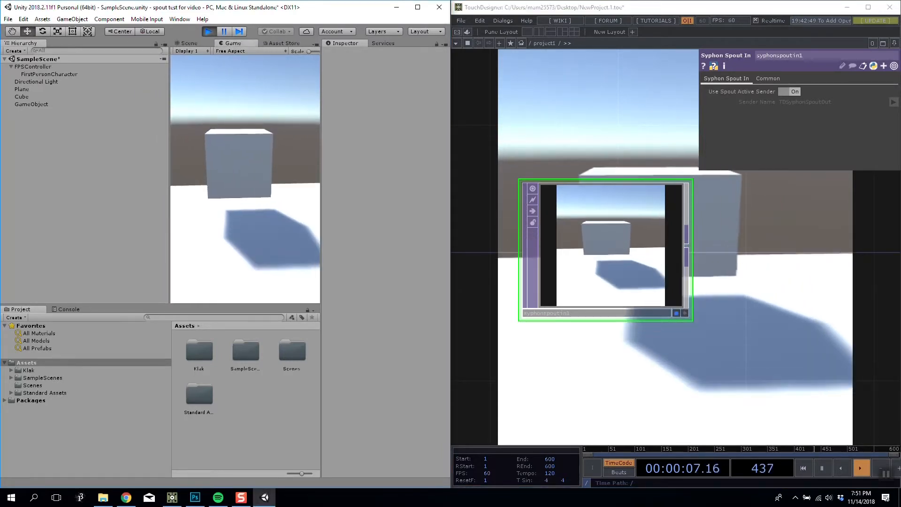
click(161, 43)
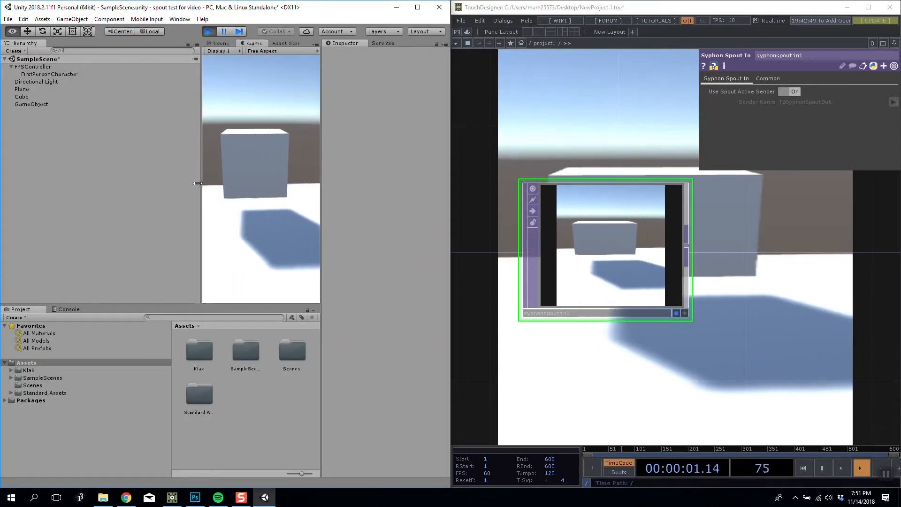
click(207, 31)
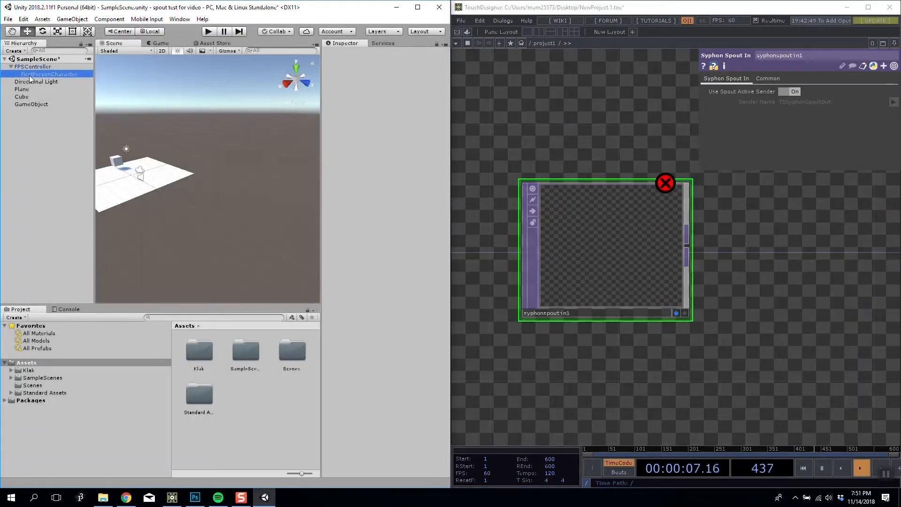
click(48, 73)
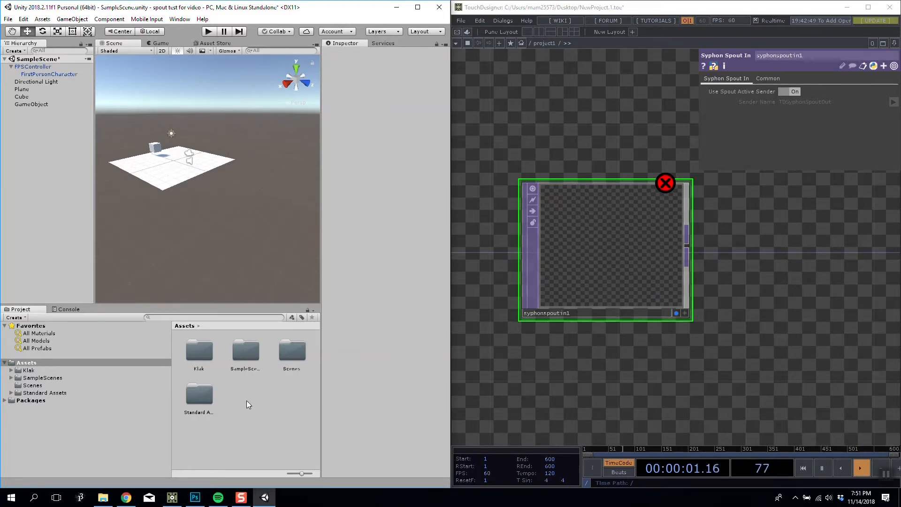
Step: Create a 1920 x 1080 render texture named spouttext and add a new camera object
right_click(248, 404)
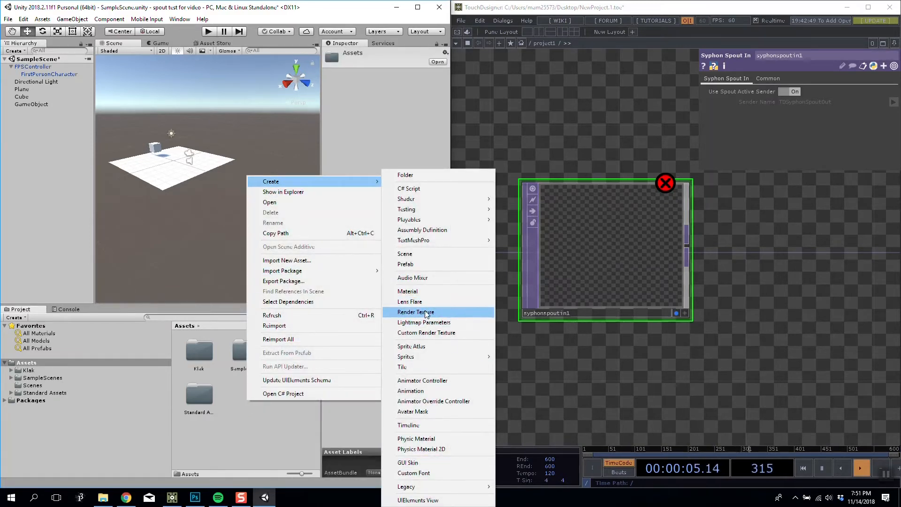
click(415, 312)
text(spouttext)
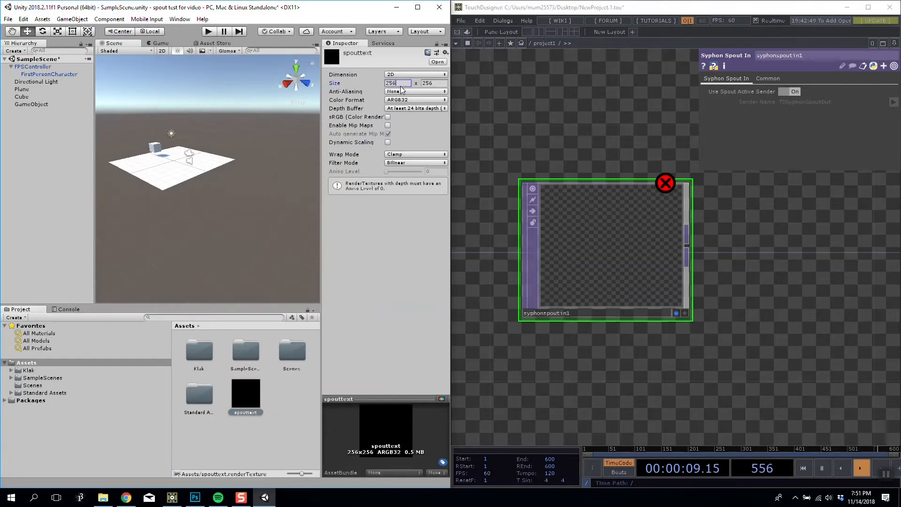
text(1920)
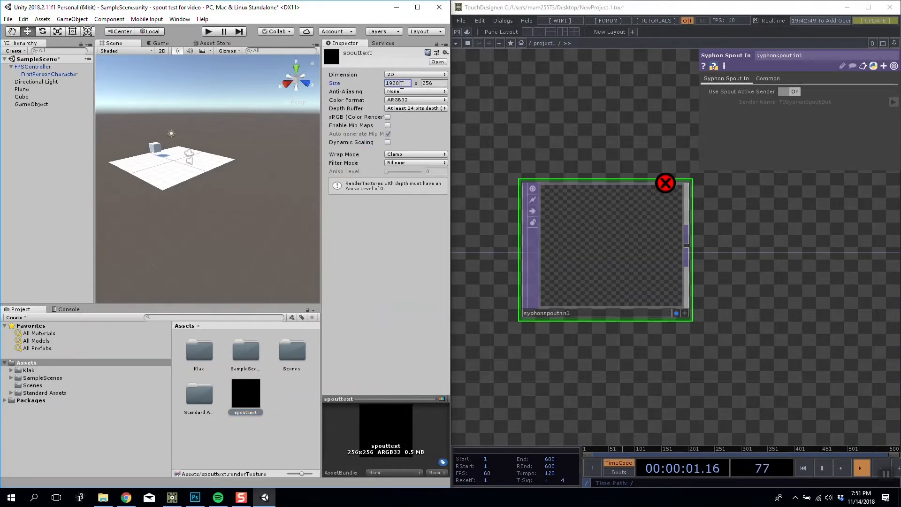
text(1080)
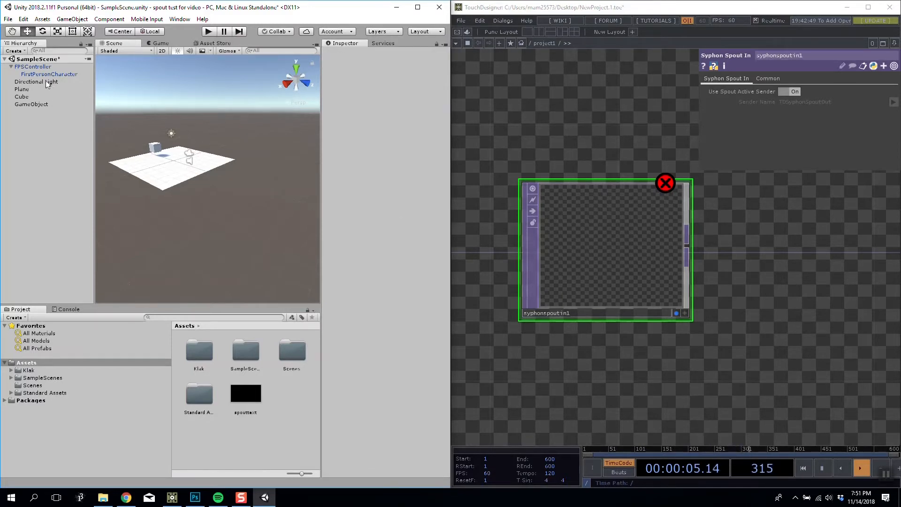
click(72, 19)
text(spoutcamera)
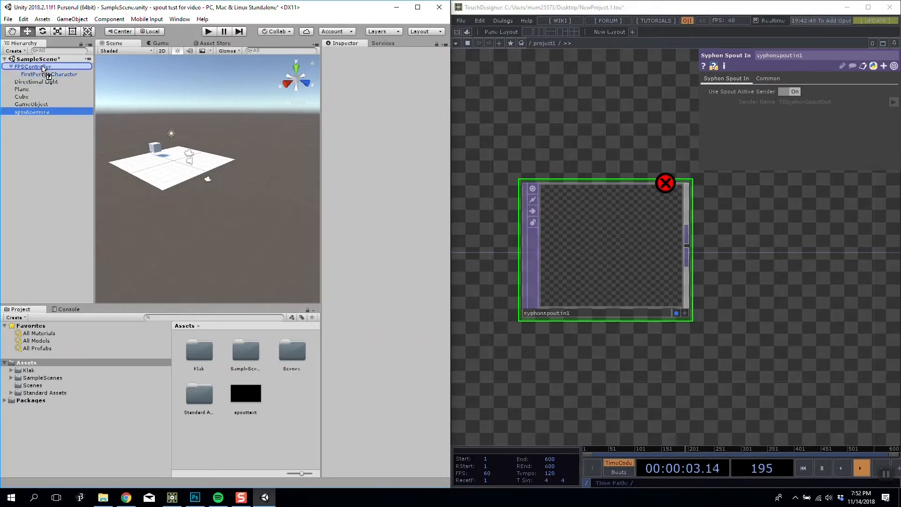
Step: Select the first-person character's camera and run a play test streaming to TouchDesigner
click(49, 73)
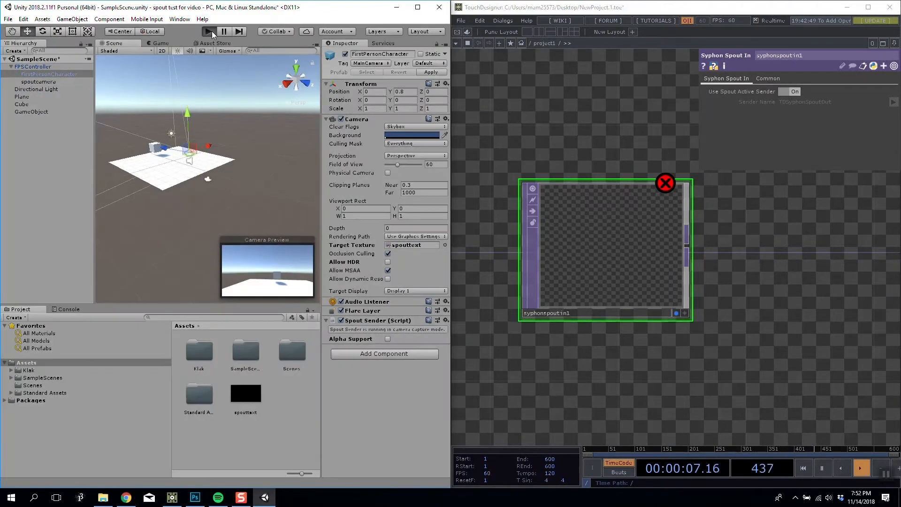
click(208, 31)
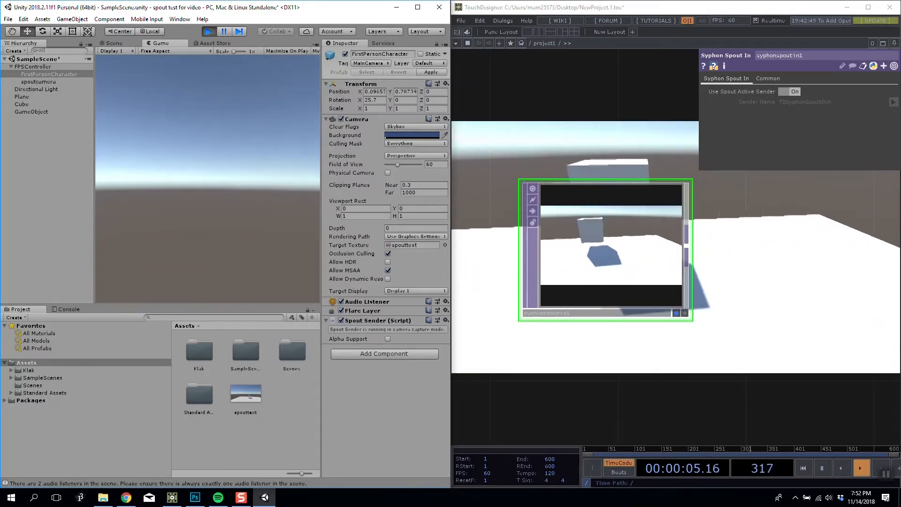
click(208, 32)
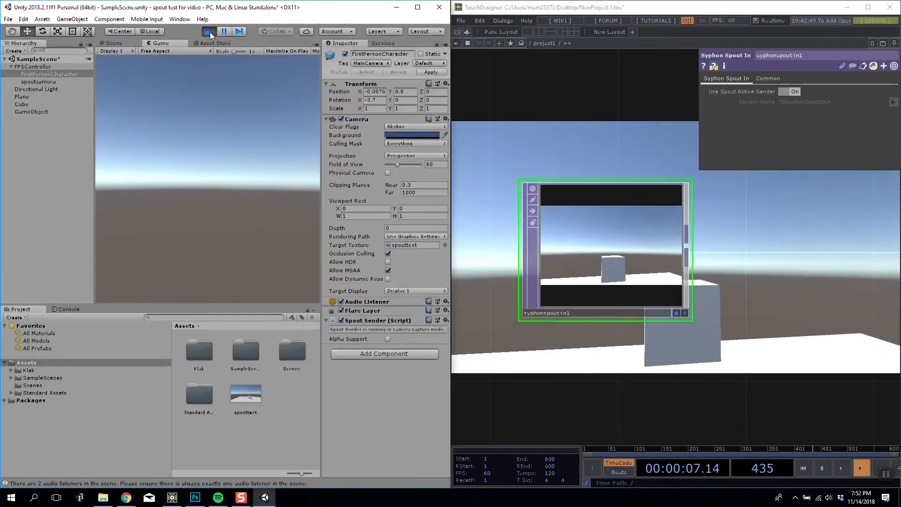
click(208, 31)
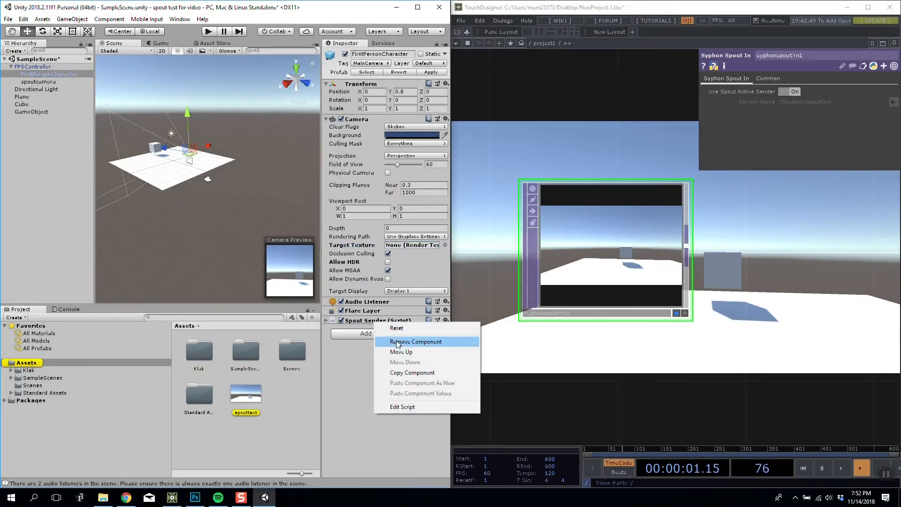
Step: Move the Spout Sender from the character camera to spoutcamera and pick its Target Texture
click(415, 341)
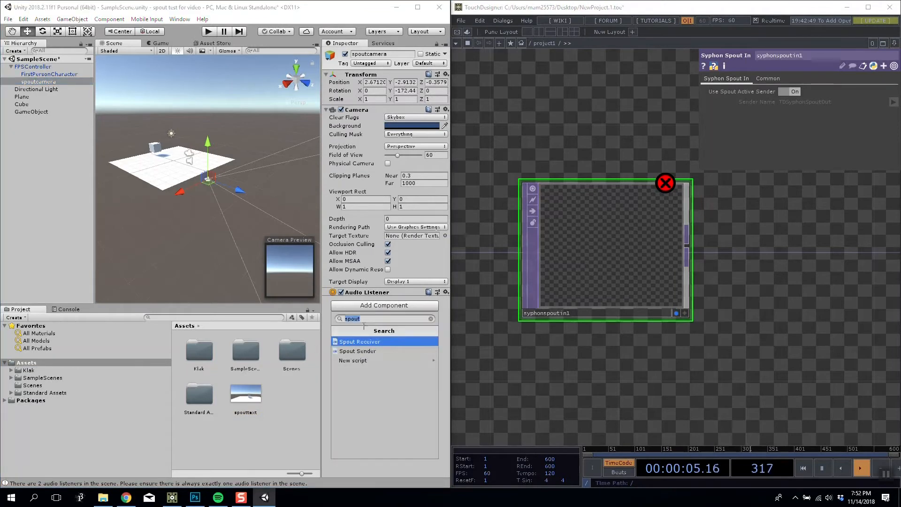
click(357, 352)
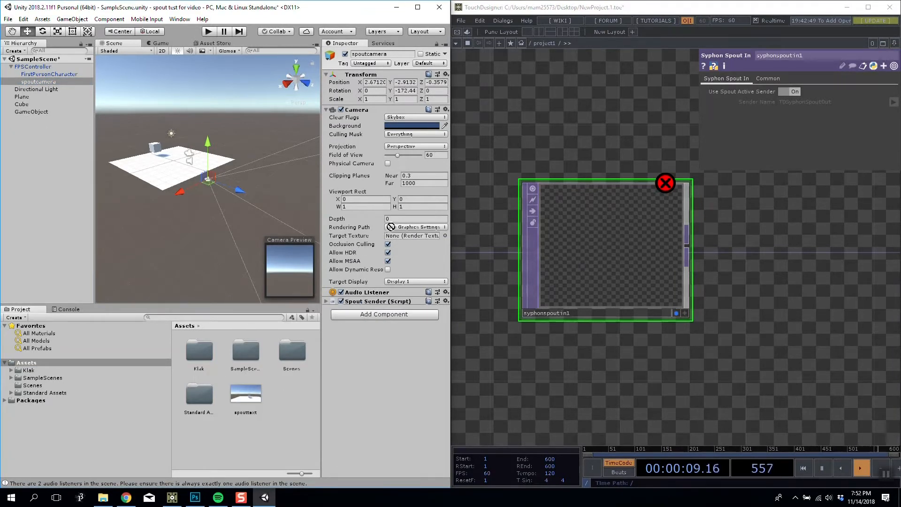
click(414, 235)
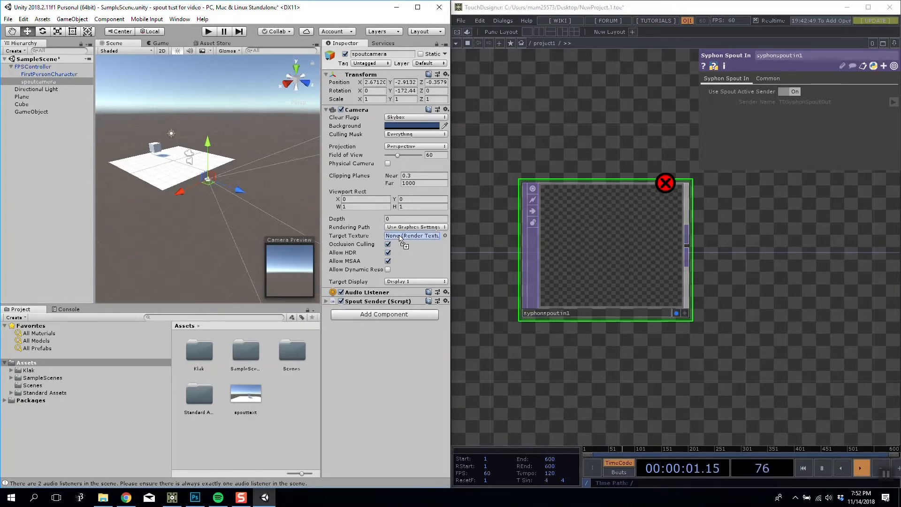
Step: Render spoutcamera into spouttext under FirstPersonCharacter, adjust its height, and run the scene
click(412, 236)
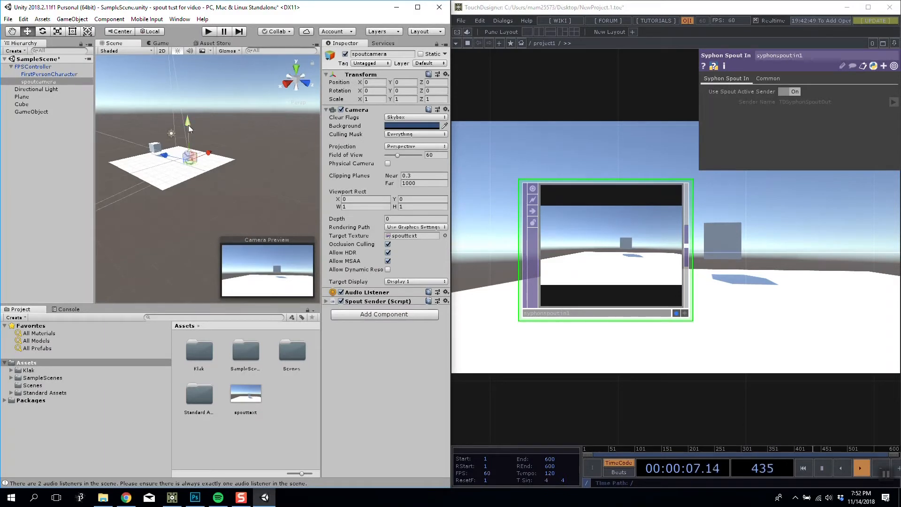
click(38, 74)
text(-0.8)
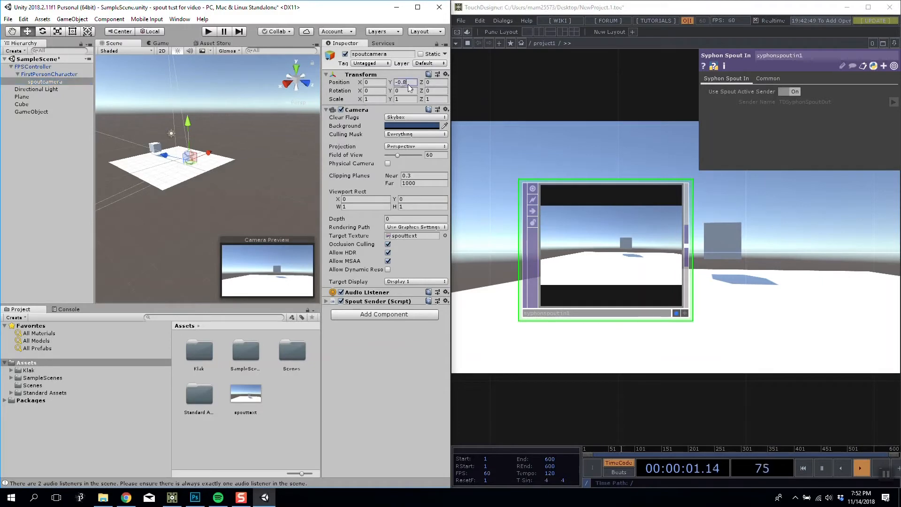
click(207, 31)
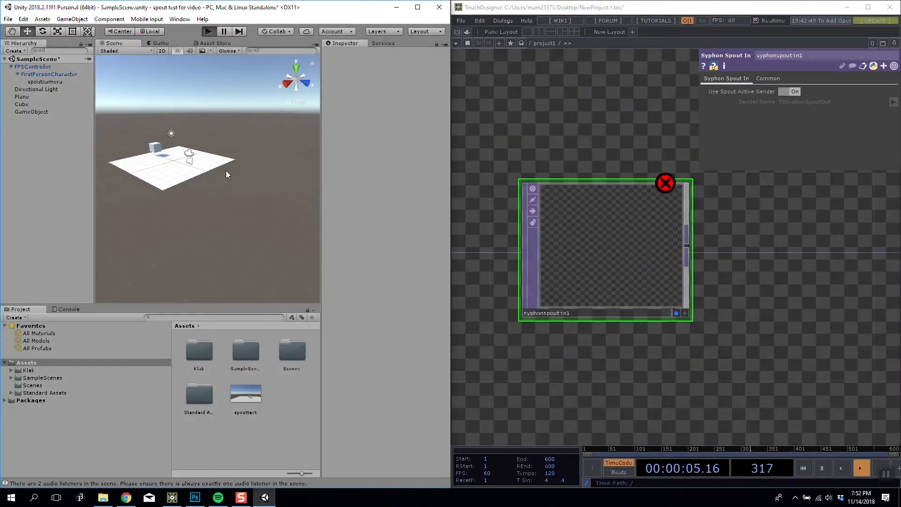
click(208, 31)
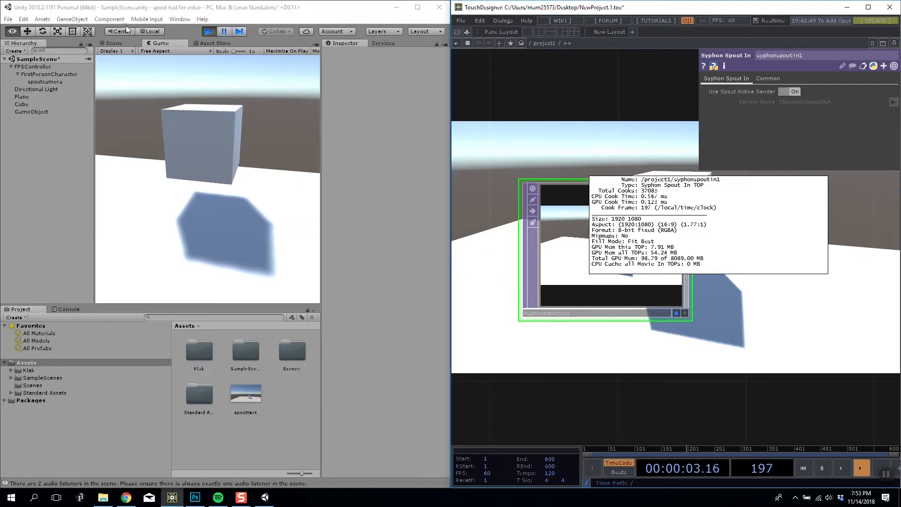
Step: Stop Play mode and add an empty GameObject named spoutrec
click(113, 43)
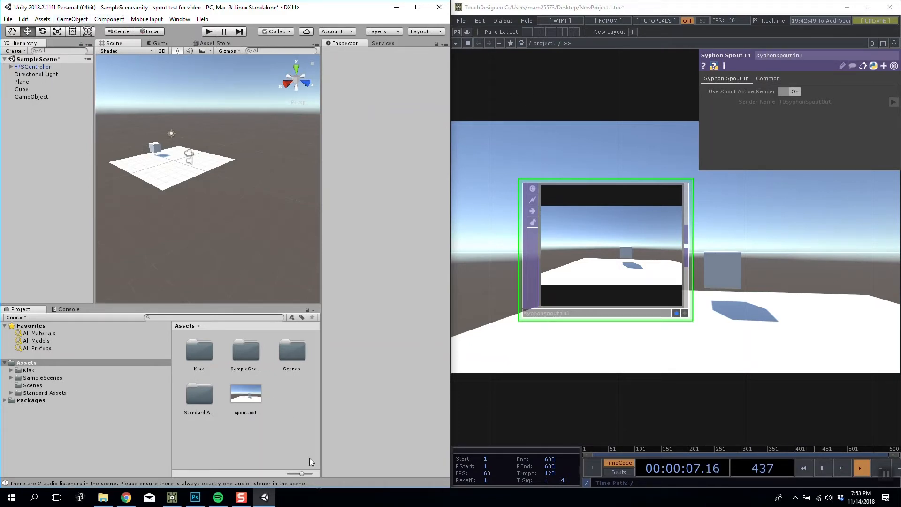
click(71, 19)
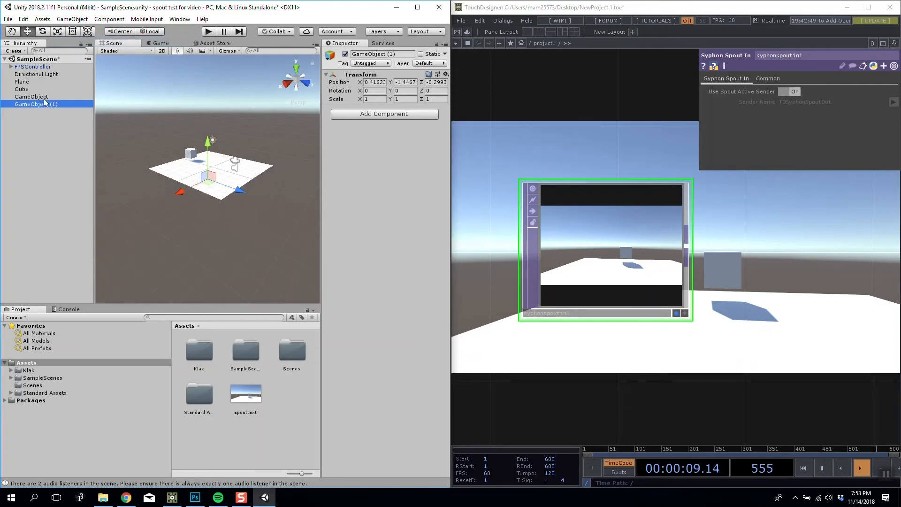
click(72, 19)
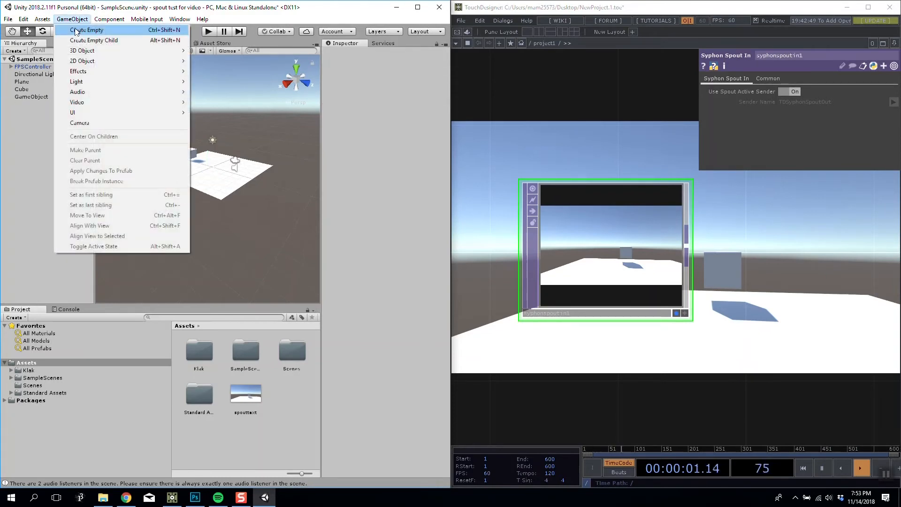
click(87, 30)
text(spoutrec)
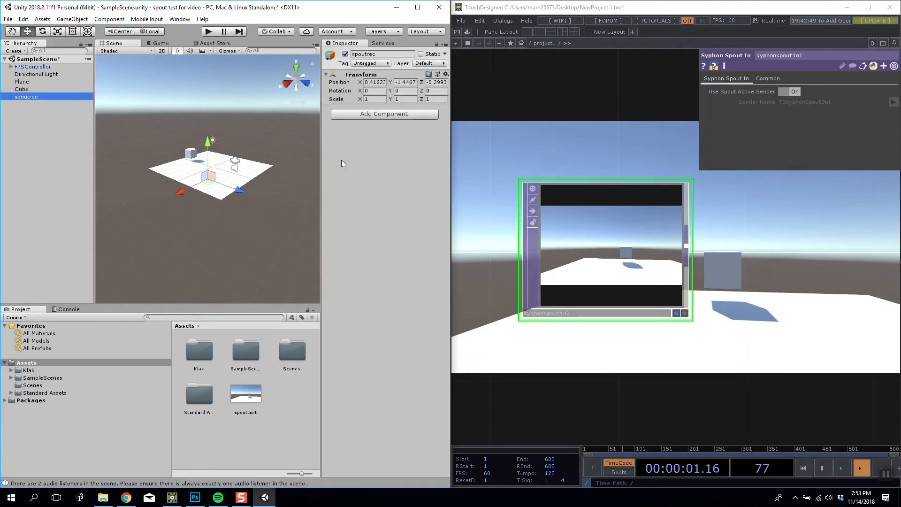
click(383, 113)
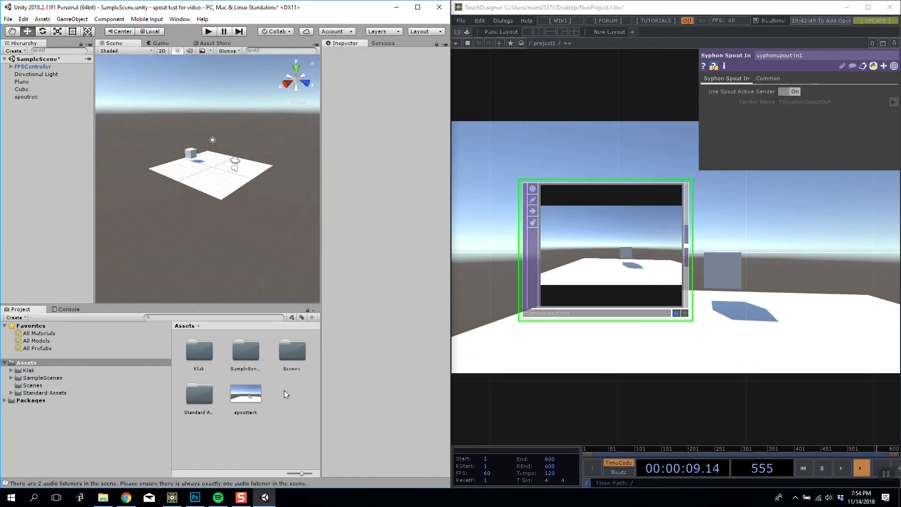
Step: Create a New Render Texture asset and set its width to 1280
right_click(284, 393)
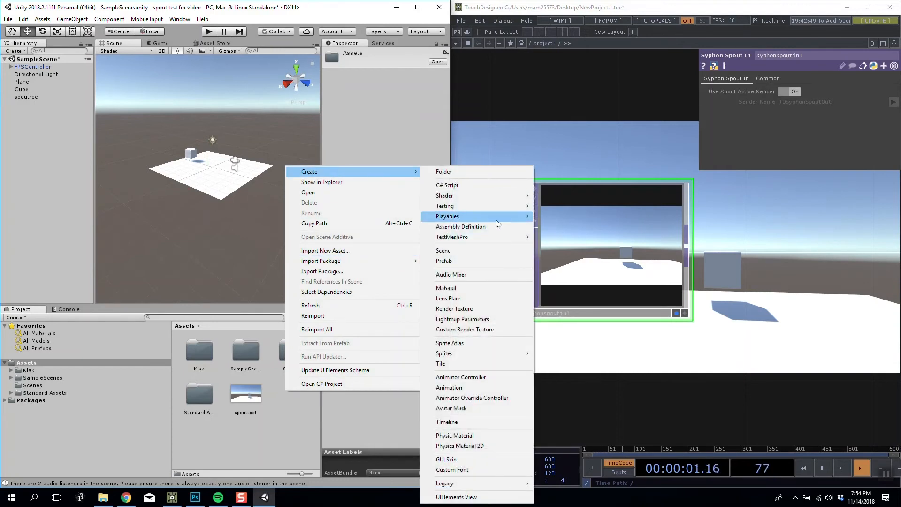
mouse_move(454, 309)
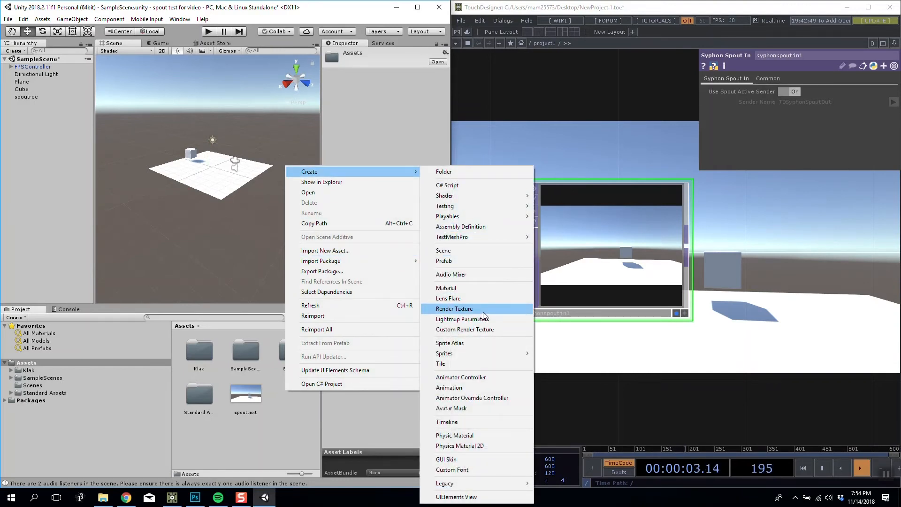
click(454, 309)
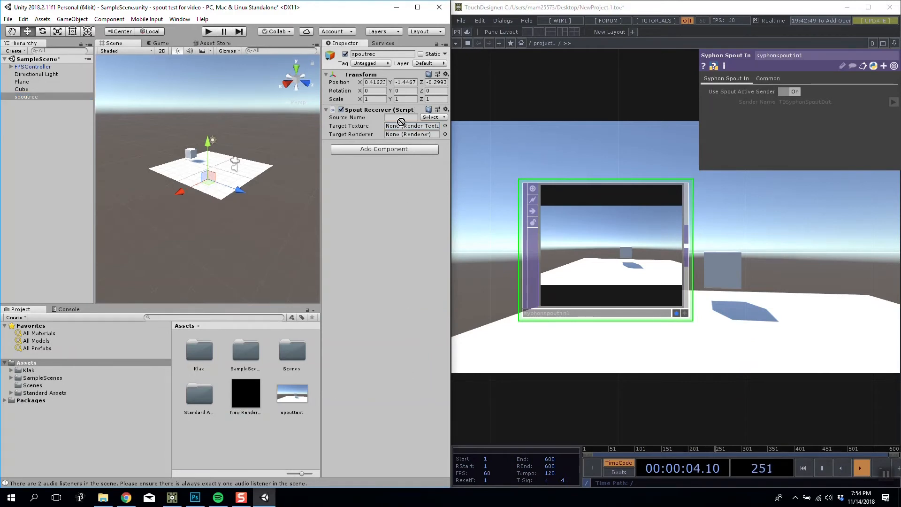
click(245, 394)
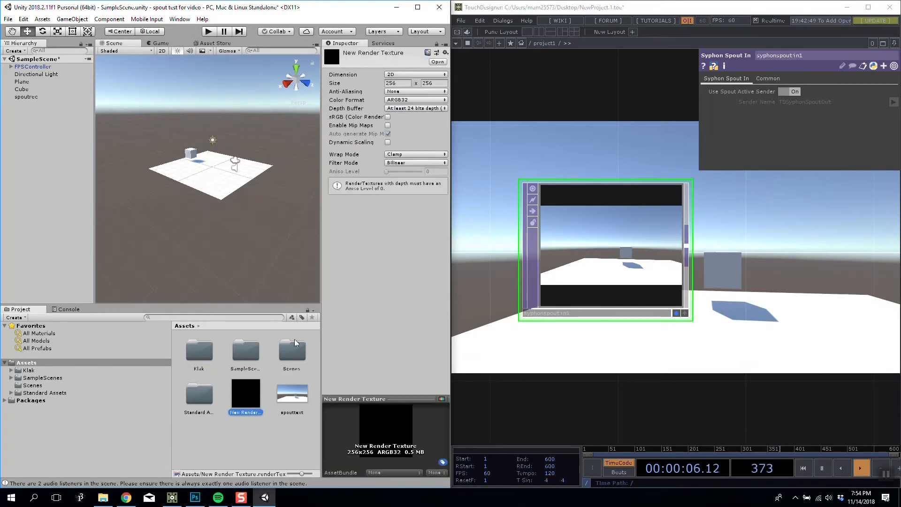
click(396, 83)
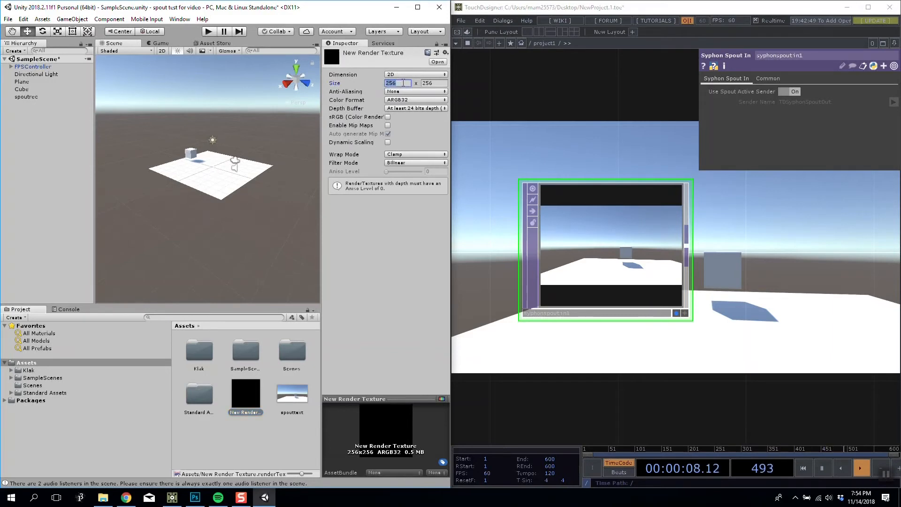
text(19)
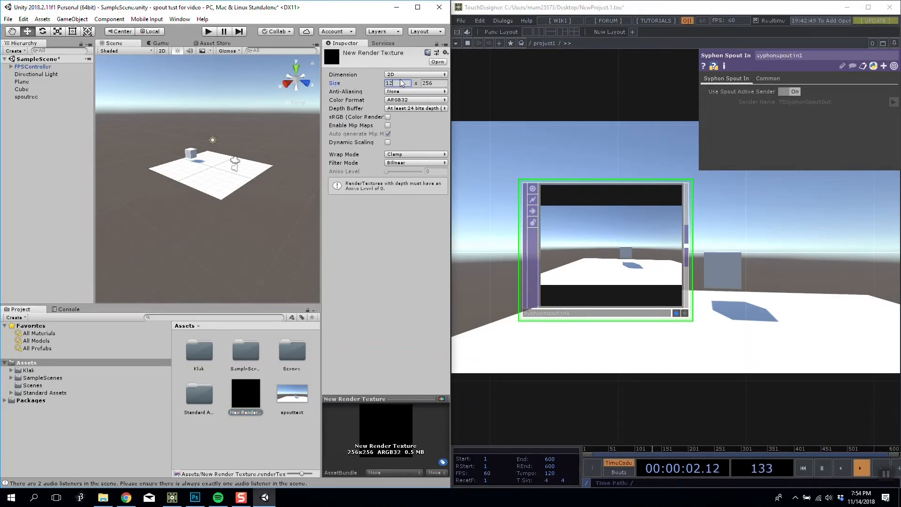
text(1729)
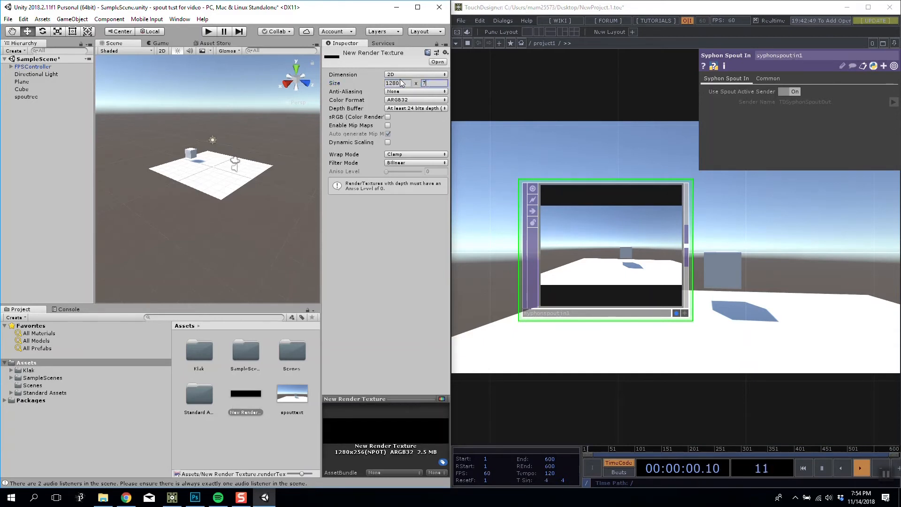
text(20)
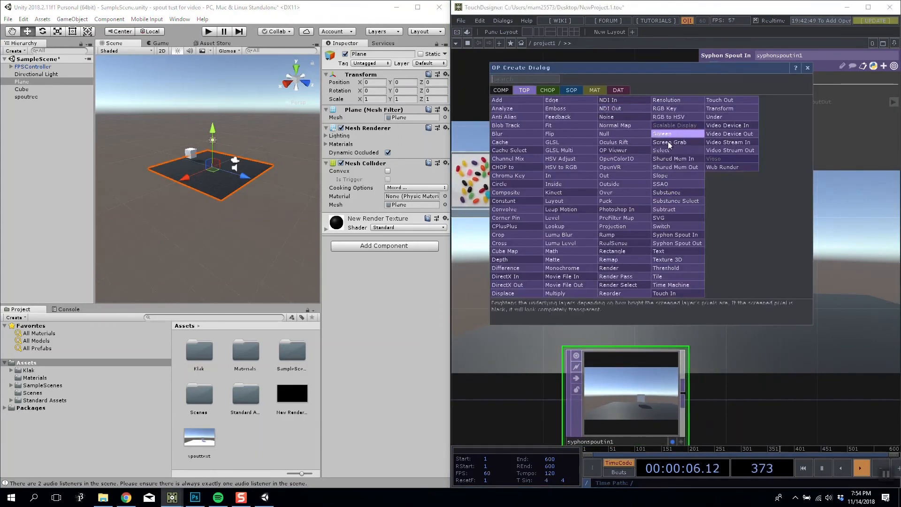
Step: Add a Syphon Spout Out node for the image and set Unity's Source Name to TDsend
text(se)
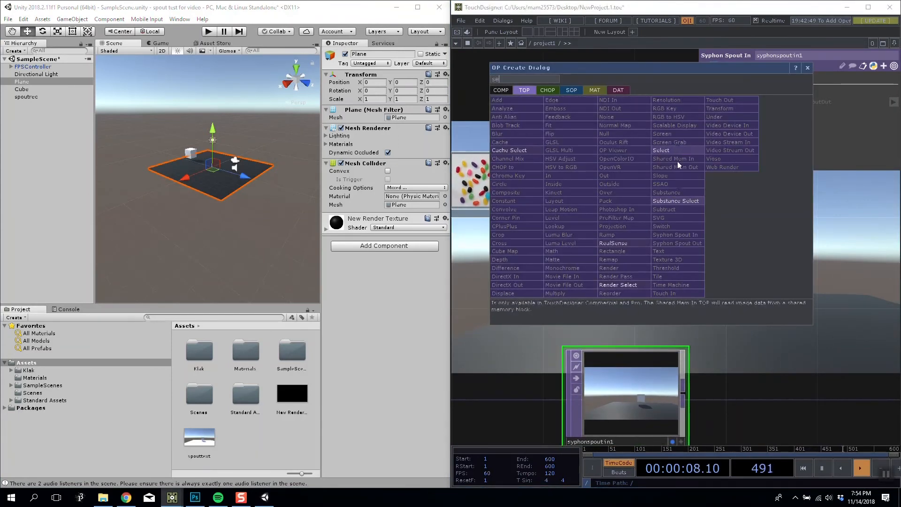
click(676, 243)
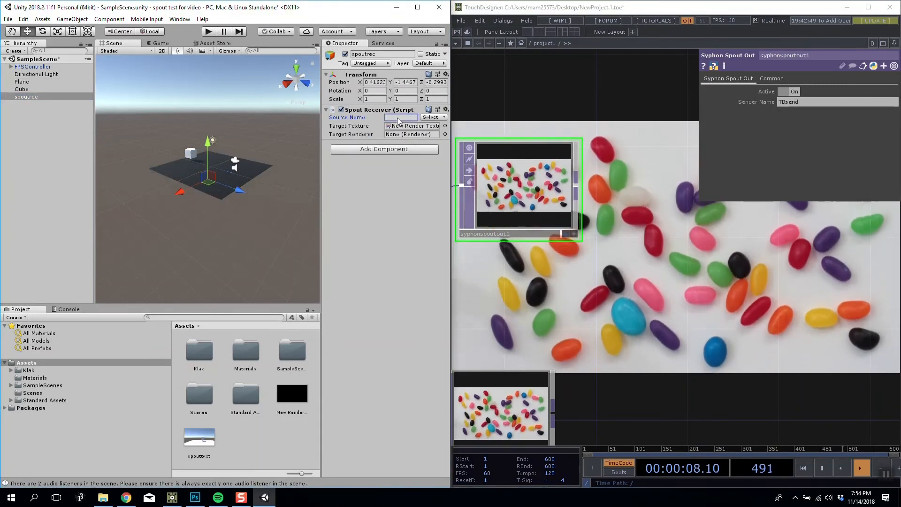
text(TDsend)
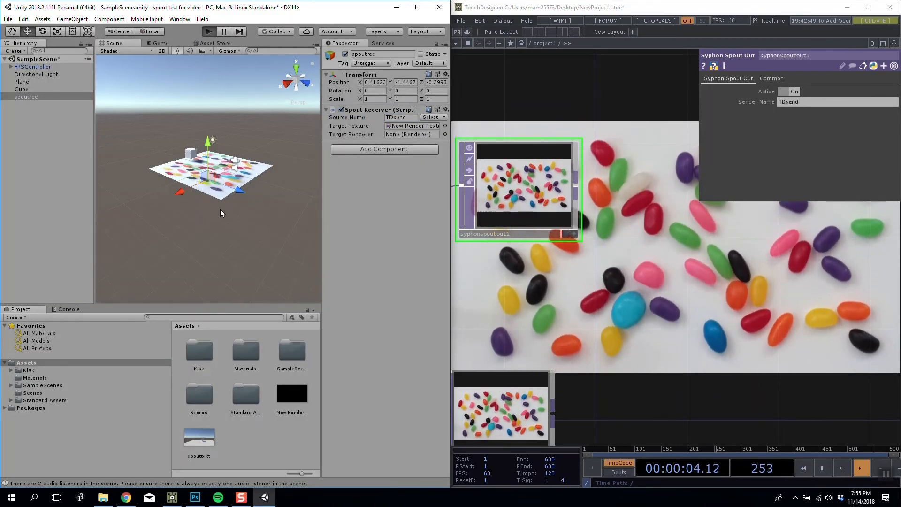
Step: Stop Play, scale the Plane to 1.6 by 0.9, and play again to test
click(207, 31)
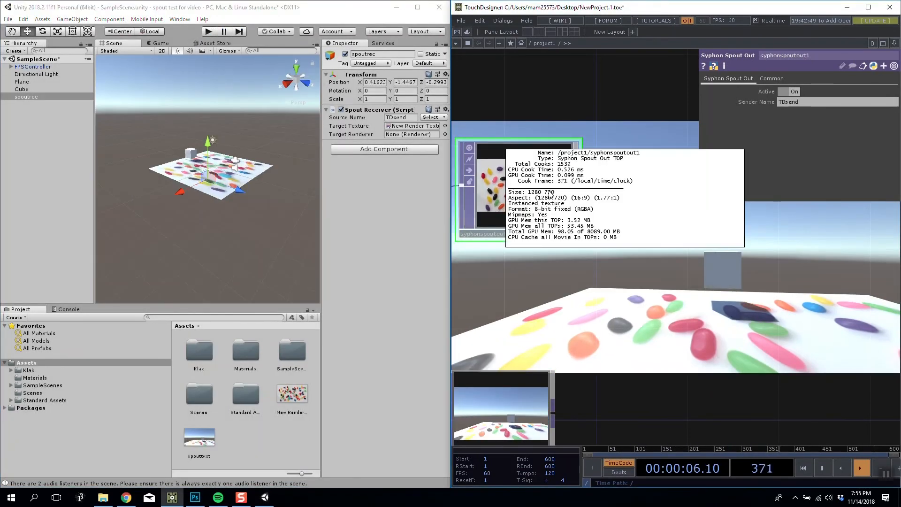
click(23, 81)
text(.9)
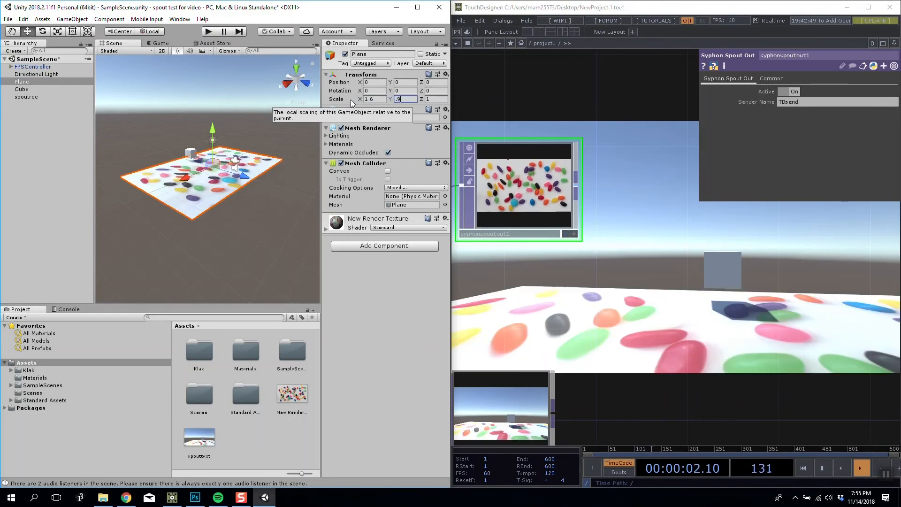
click(208, 31)
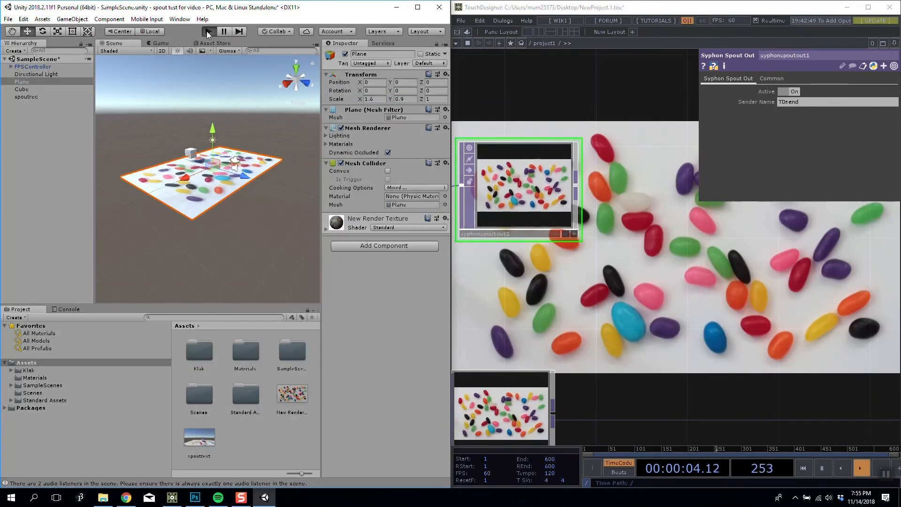